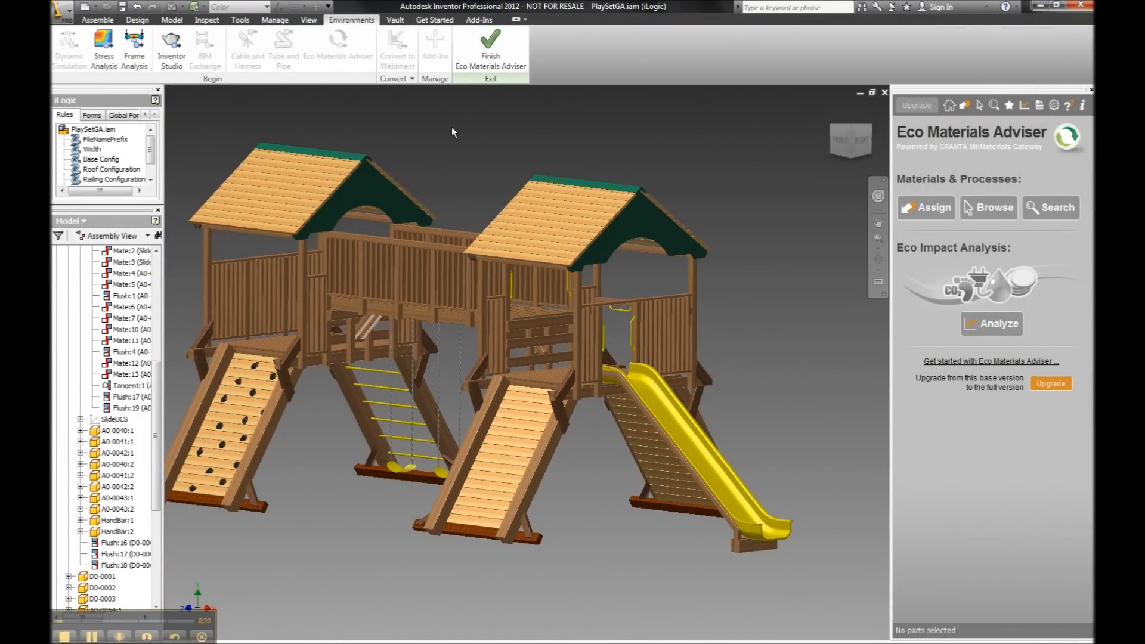
Edit the slide part in place and show its empty material and process assignments in Eco Materials Adviser
{"action": "left_click", "coordinate": [195, 7]}
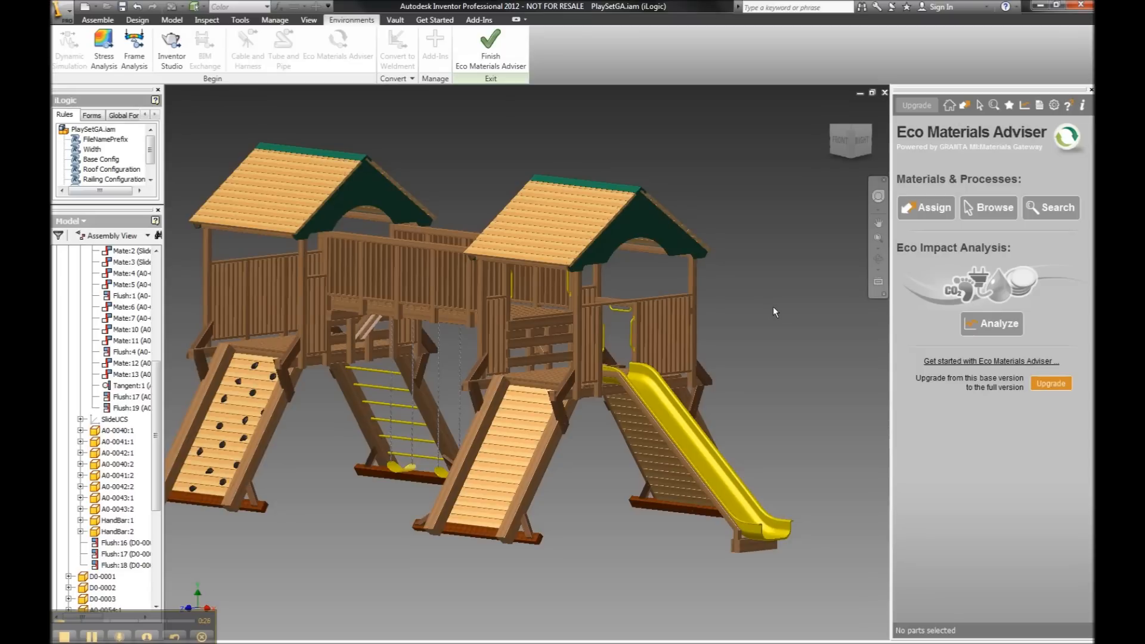
{"action": "left_click", "coordinate": [694, 454]}
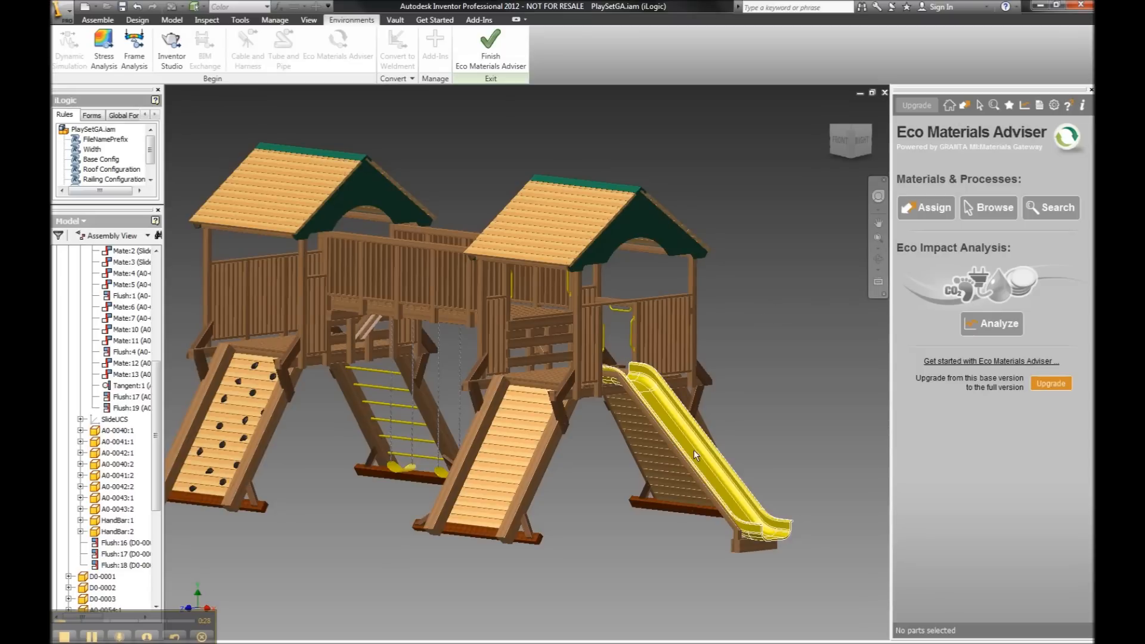
{"action": "double_click", "coordinate": [694, 453]}
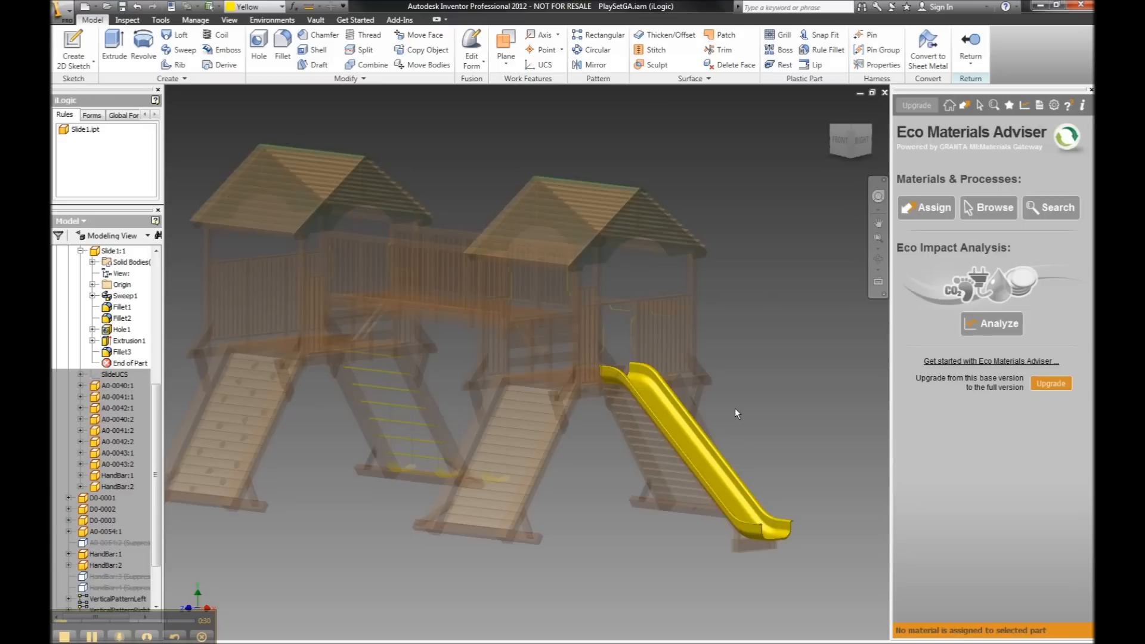
{"action": "mouse_move", "coordinate": [769, 341]}
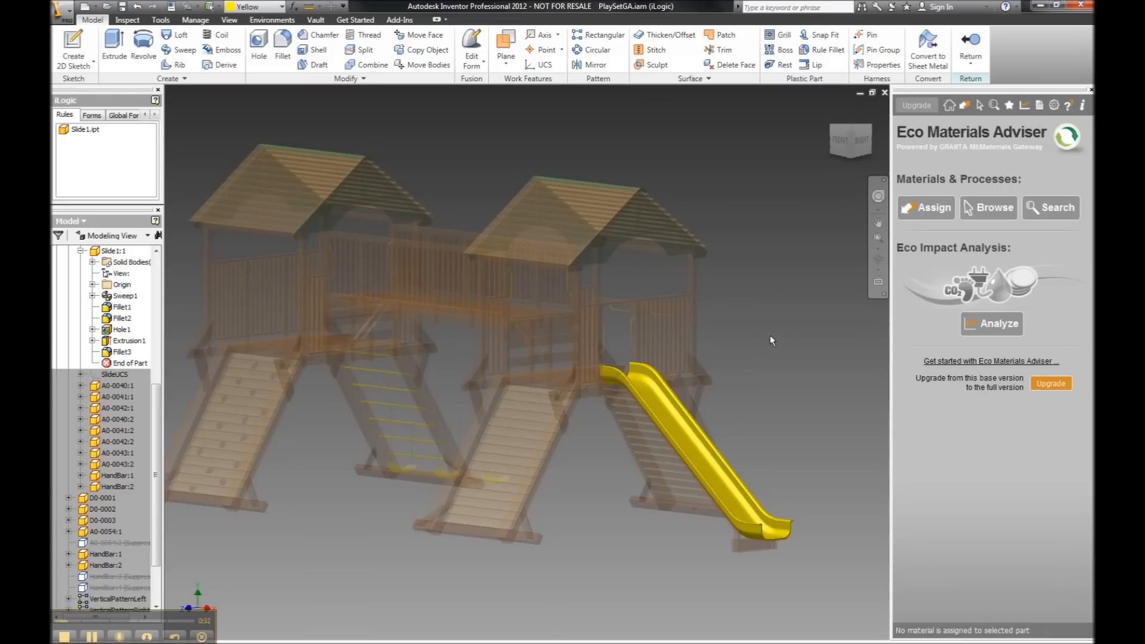
{"action": "mouse_move", "coordinate": [798, 320]}
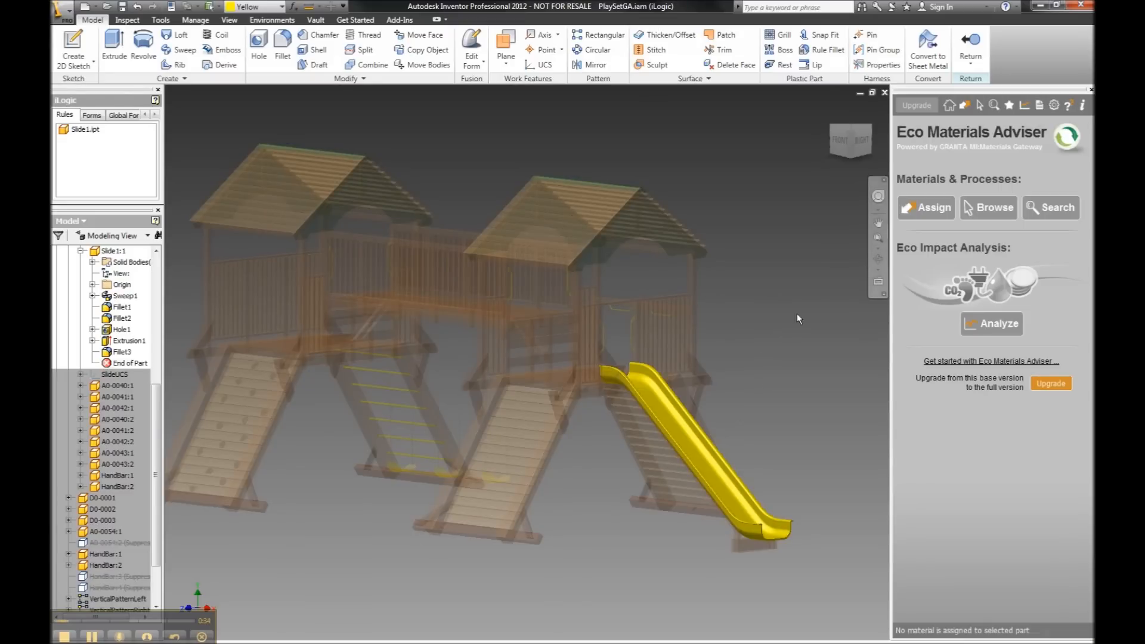
{"action": "mouse_move", "coordinate": [930, 212]}
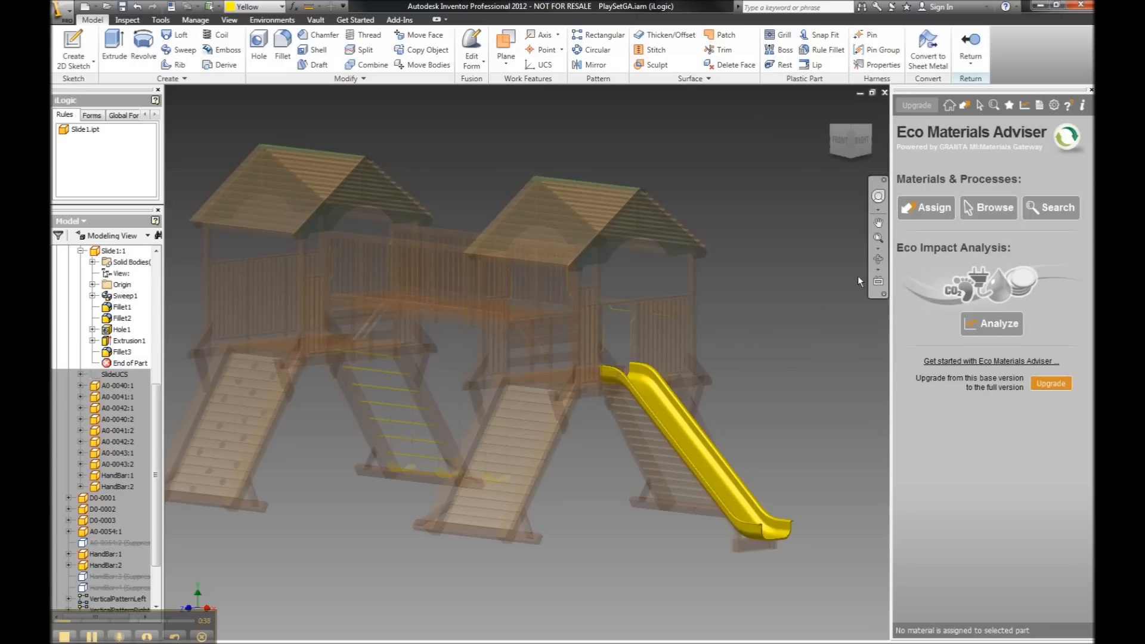
{"action": "left_click", "coordinate": [926, 206]}
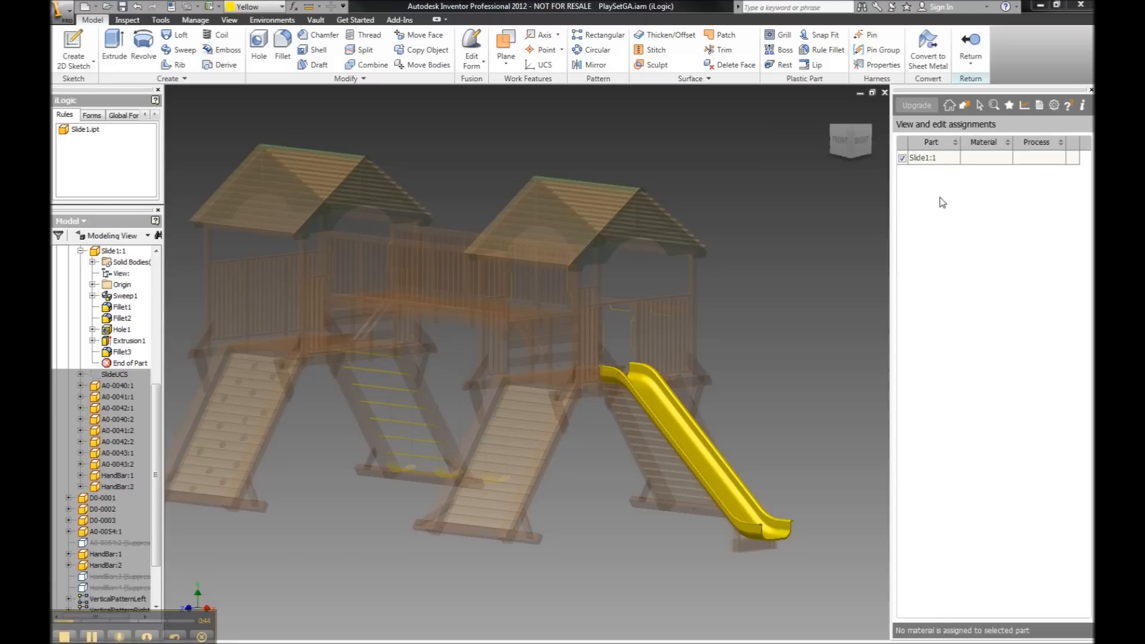
{"action": "mouse_move", "coordinate": [982, 107]}
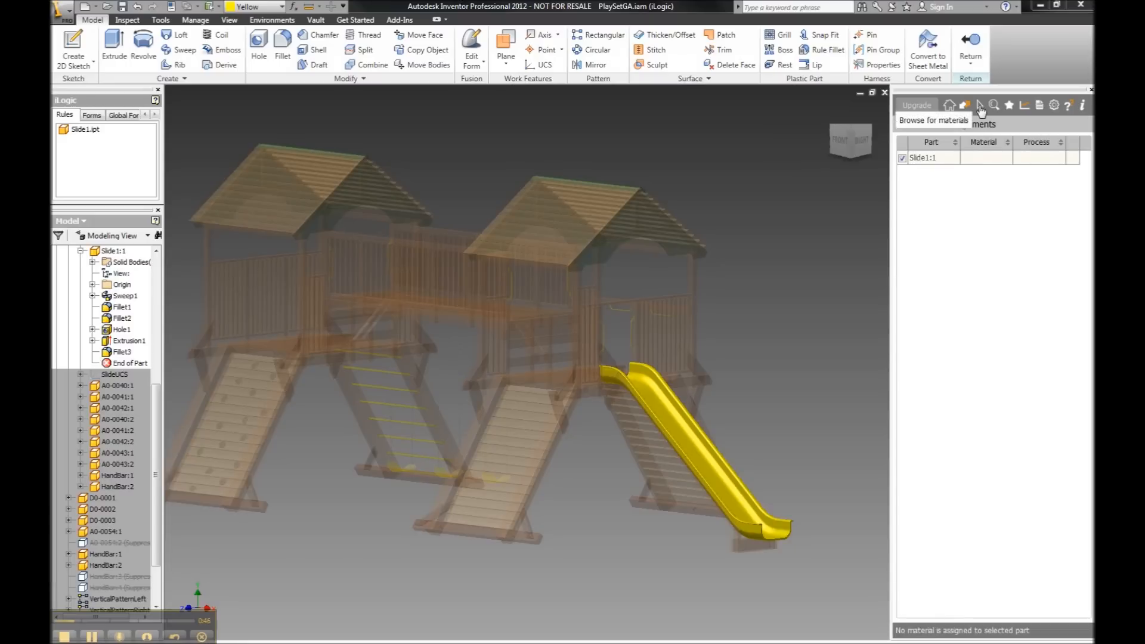
Assign Polyethylene, High density (PE-HD) from the Plastics materials database to the slide
{"action": "left_click", "coordinate": [981, 105]}
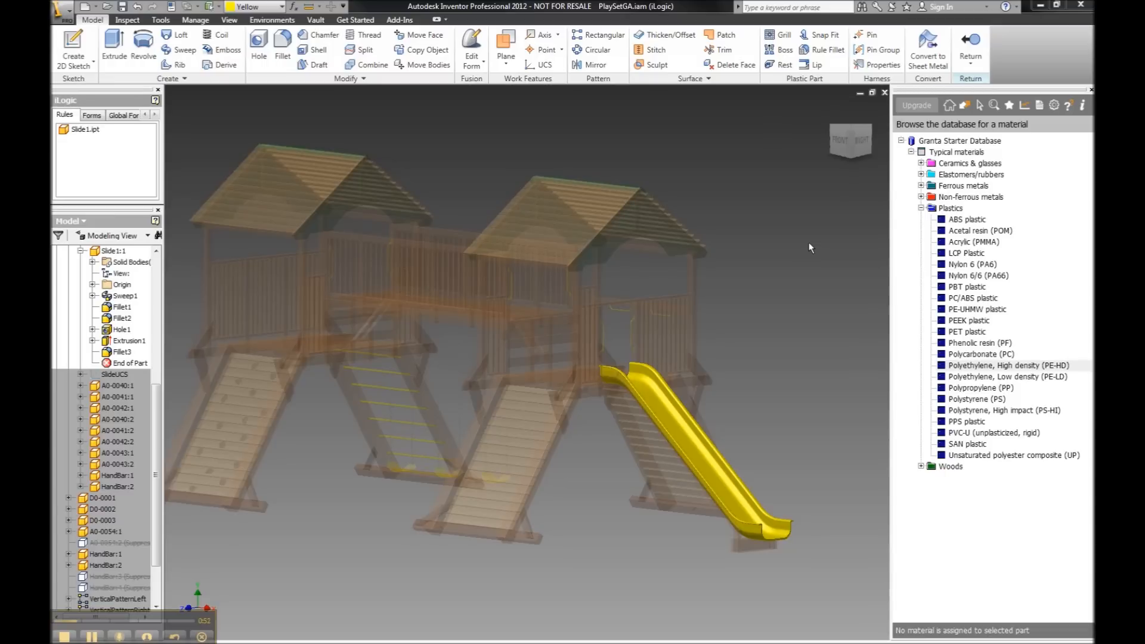
{"action": "mouse_move", "coordinate": [830, 252]}
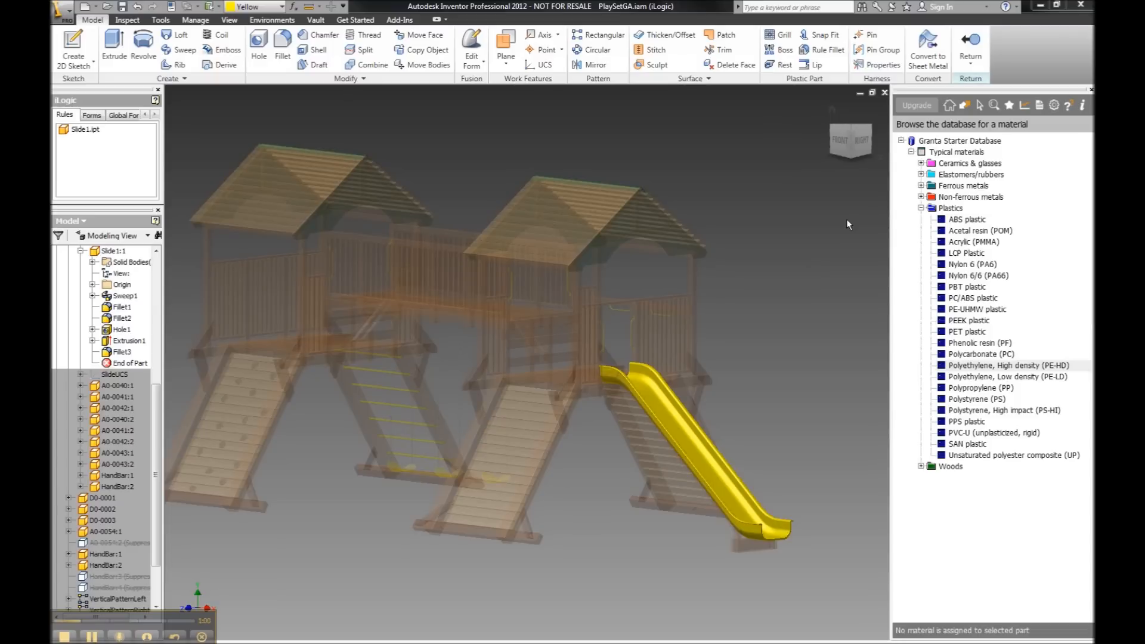
{"action": "left_click", "coordinate": [1008, 365]}
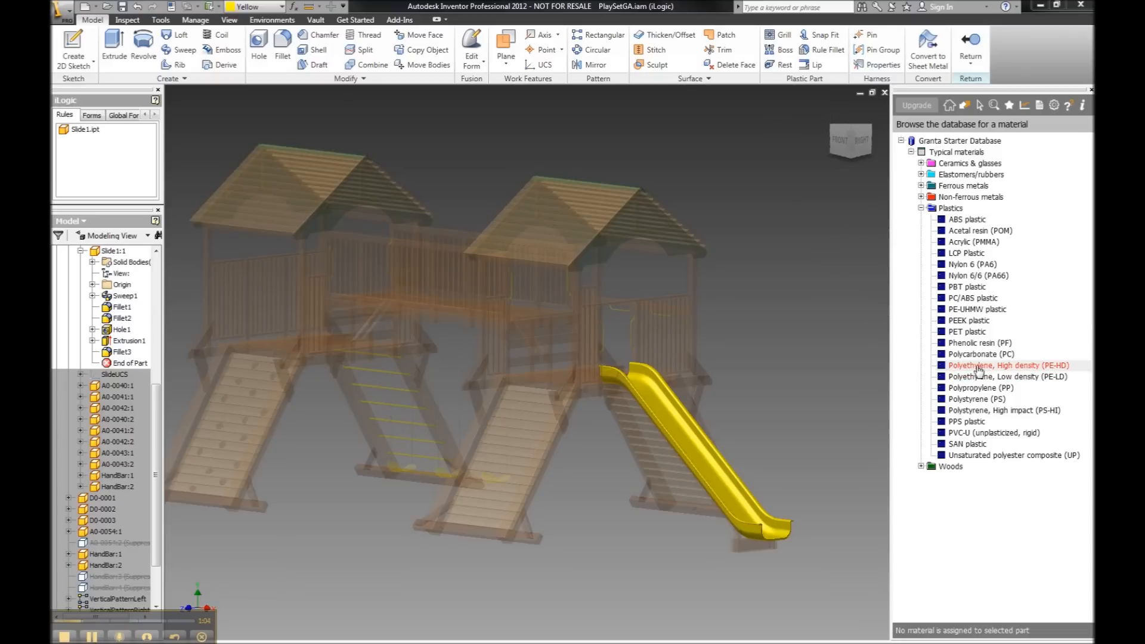
{"action": "right_click", "coordinate": [1009, 365]}
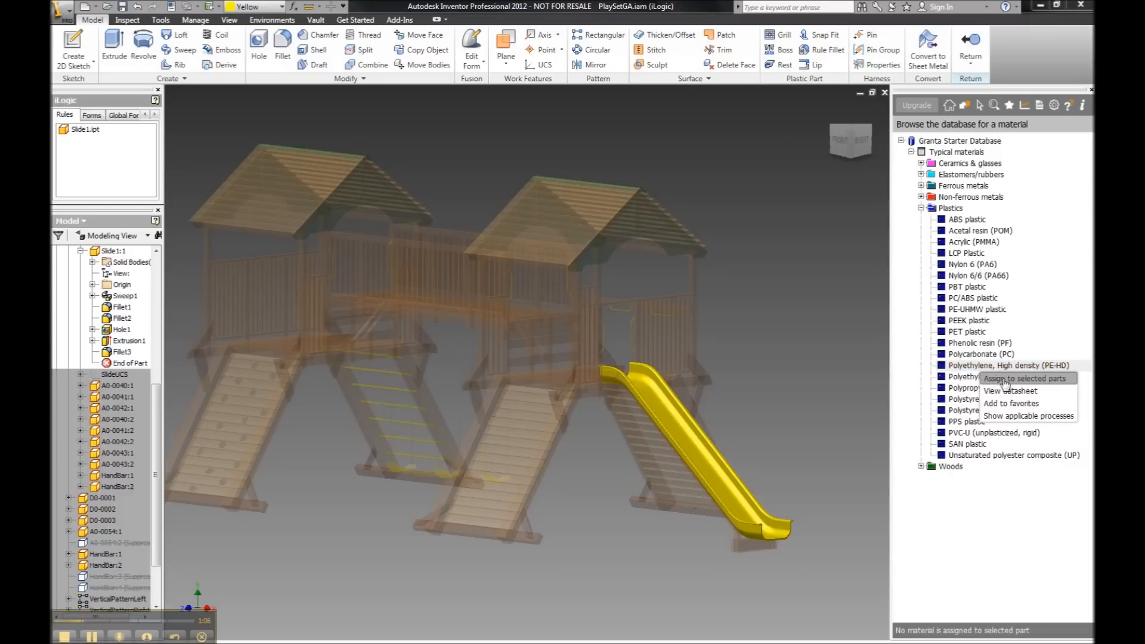
{"action": "mouse_move", "coordinate": [1011, 385]}
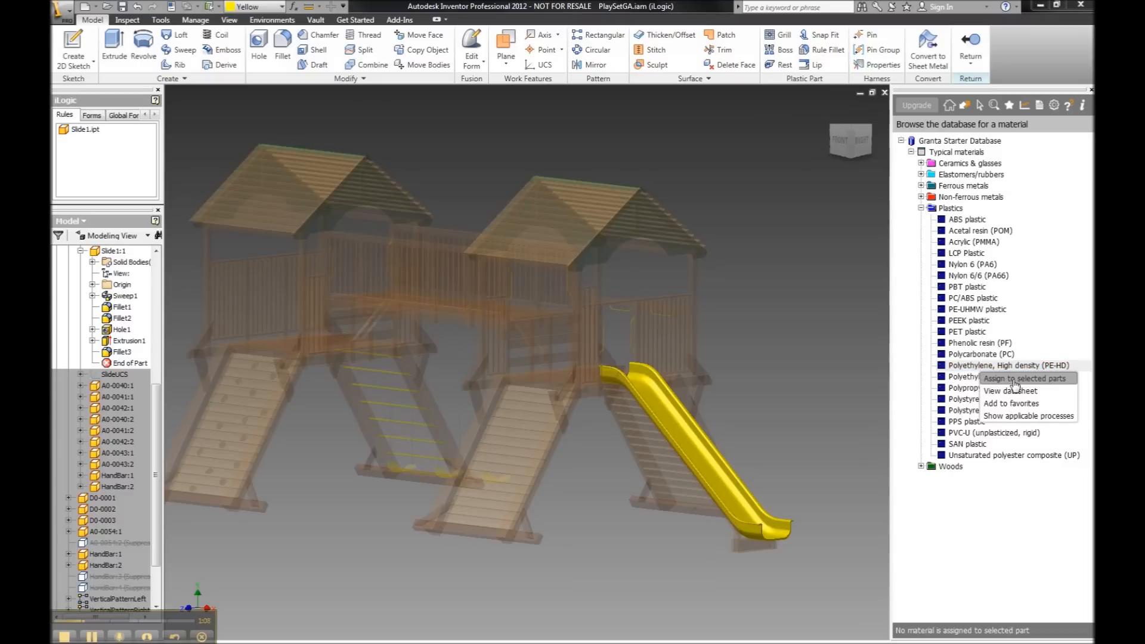
{"action": "left_click", "coordinate": [1024, 378]}
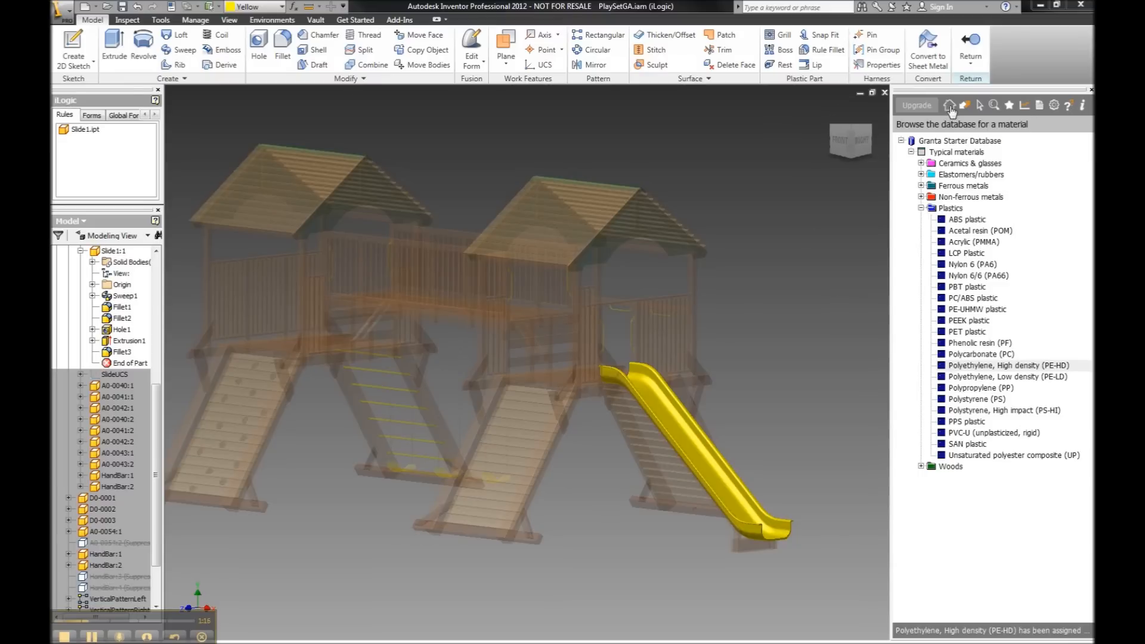
Assign Polymer molding from the PE-HD applicable processes as the slide's manufacturing process
{"action": "left_click", "coordinate": [978, 105]}
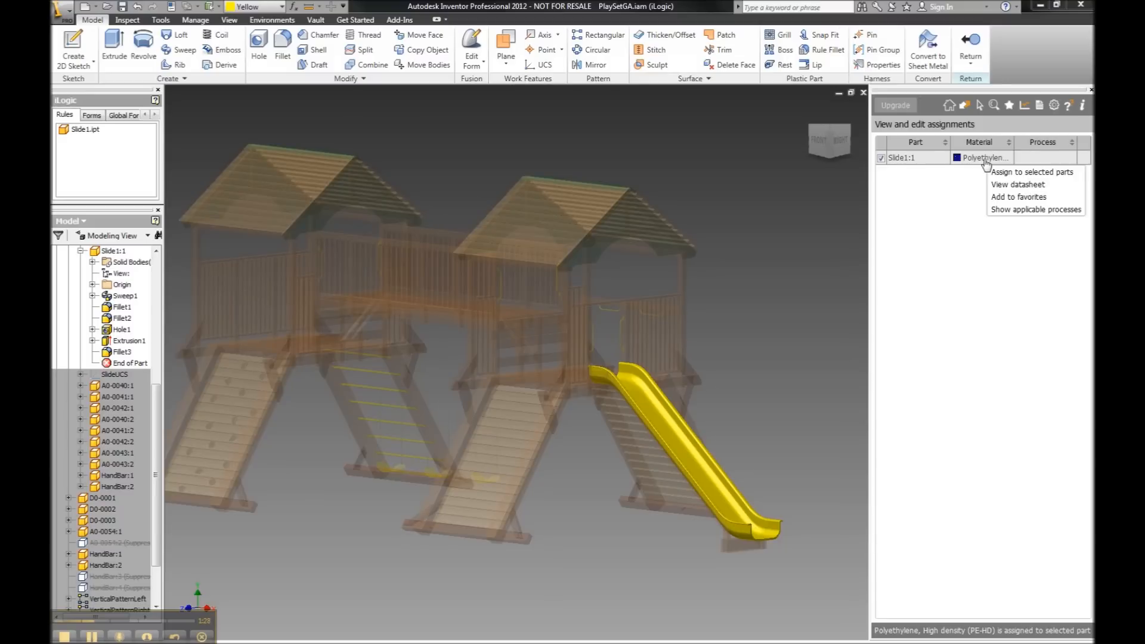
{"action": "mouse_move", "coordinate": [1008, 188]}
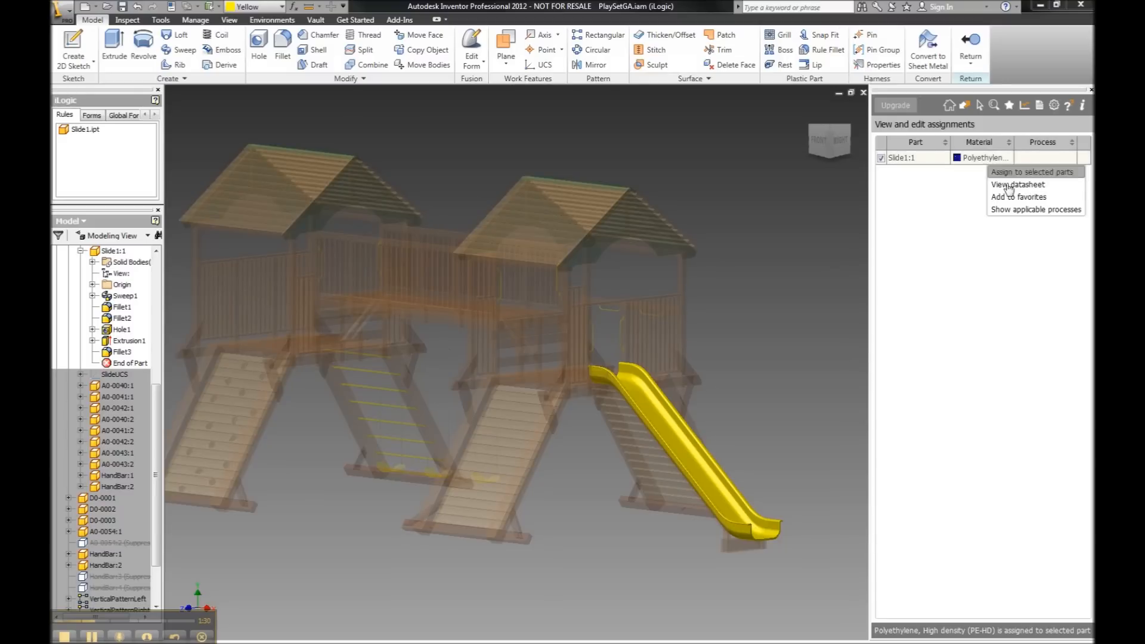
{"action": "left_click", "coordinate": [1035, 210]}
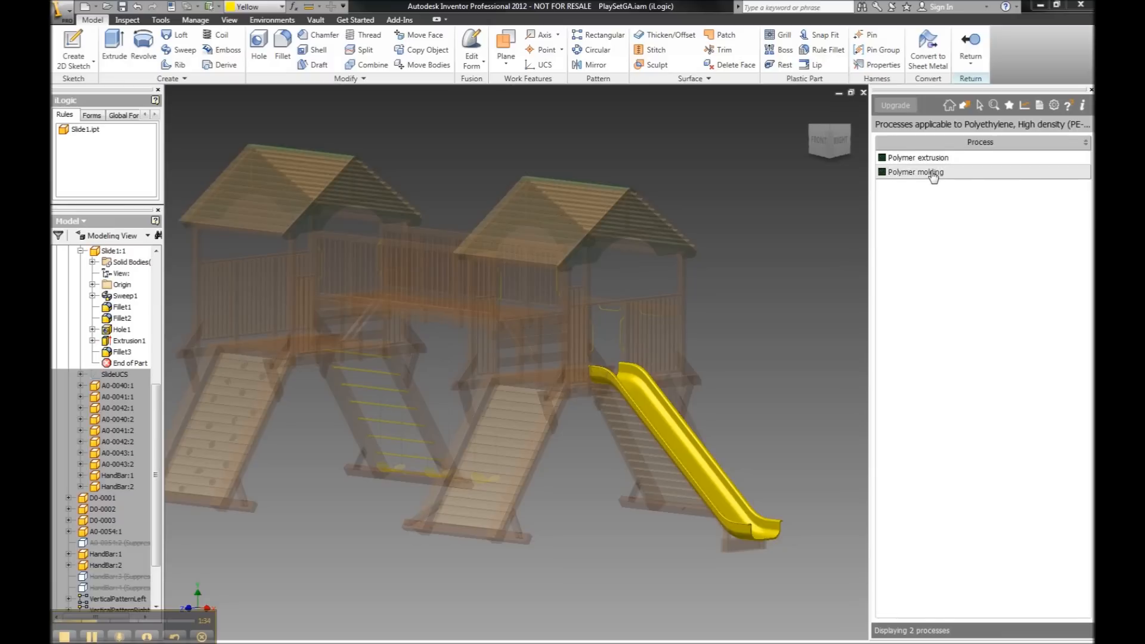
{"action": "left_click", "coordinate": [914, 172]}
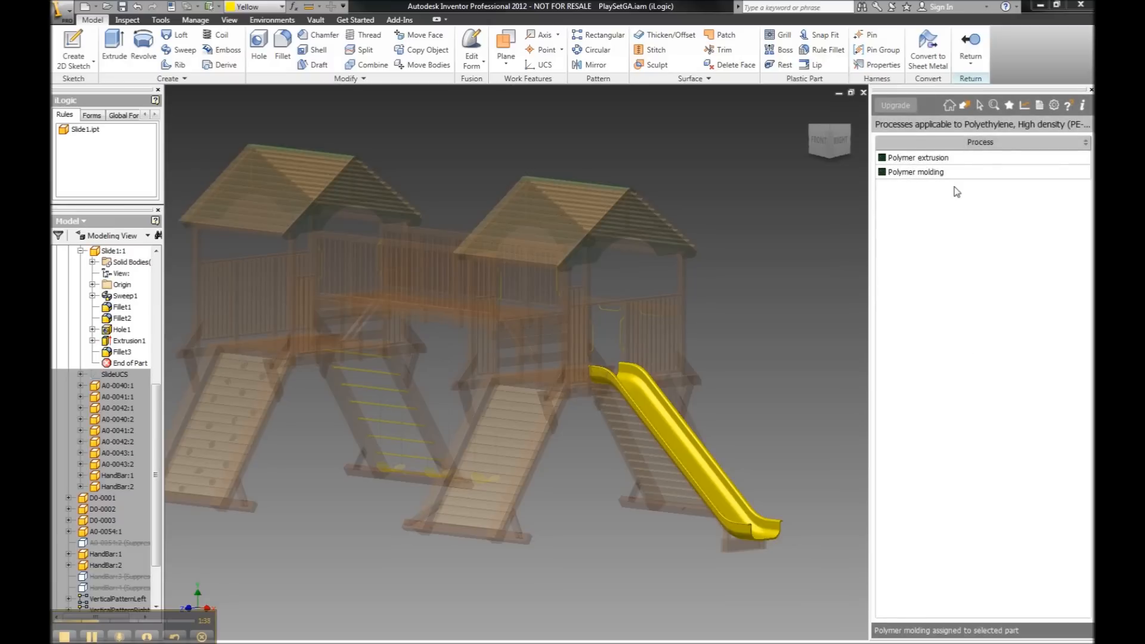
{"action": "mouse_move", "coordinate": [1023, 105]}
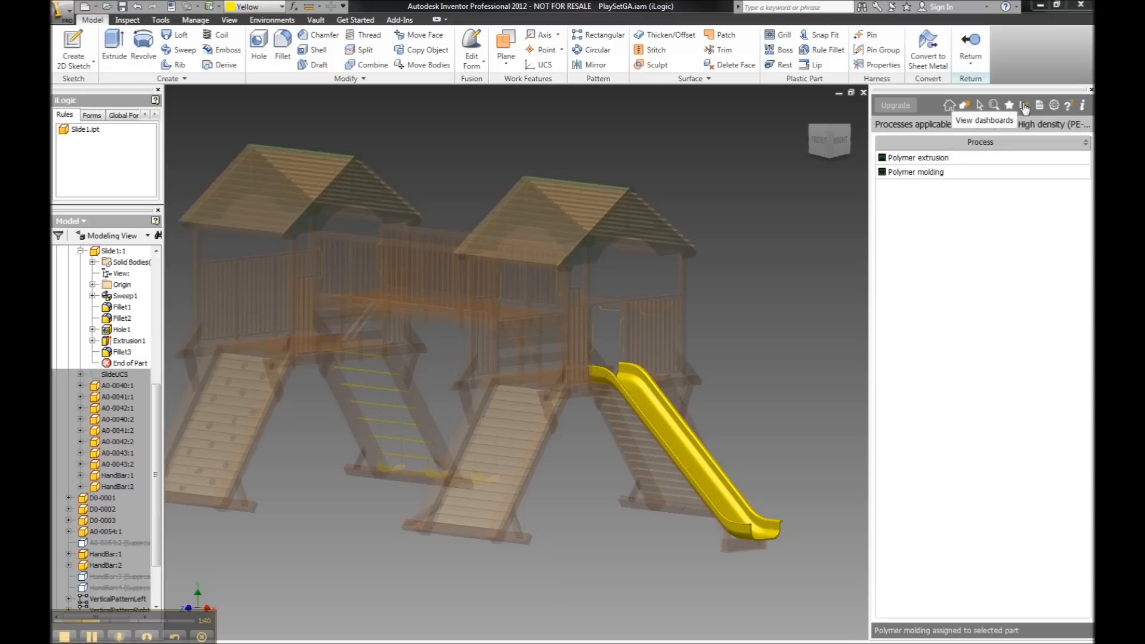
Show the Eco Impact dashboard with the slide's energy, CO2, water and cost totals
{"action": "left_click", "coordinate": [1023, 105]}
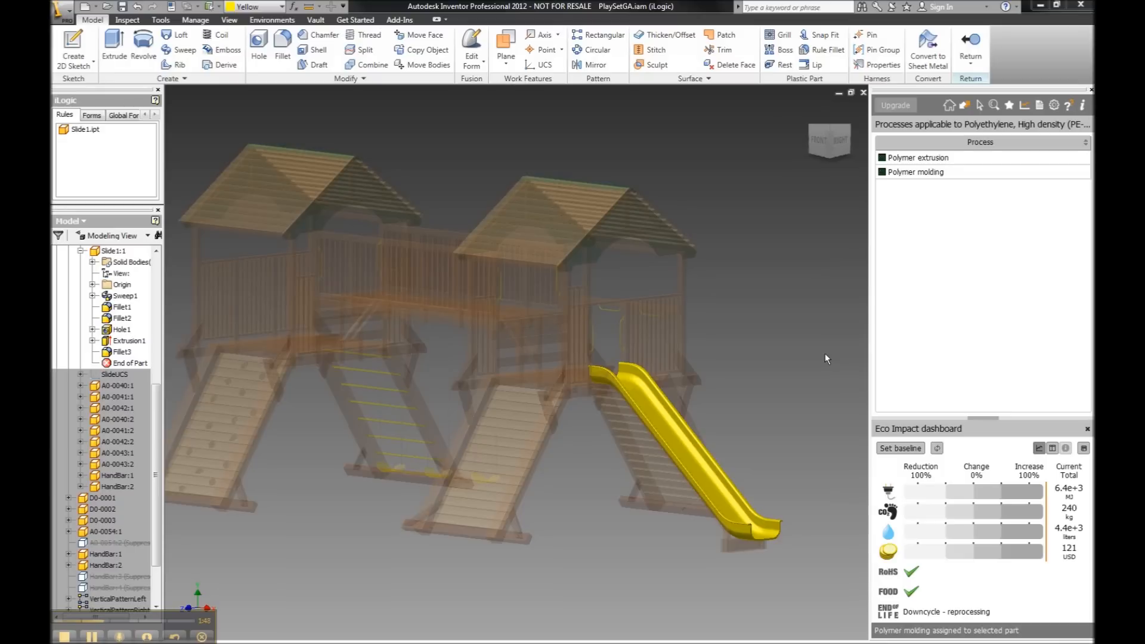
{"action": "mouse_move", "coordinate": [847, 418]}
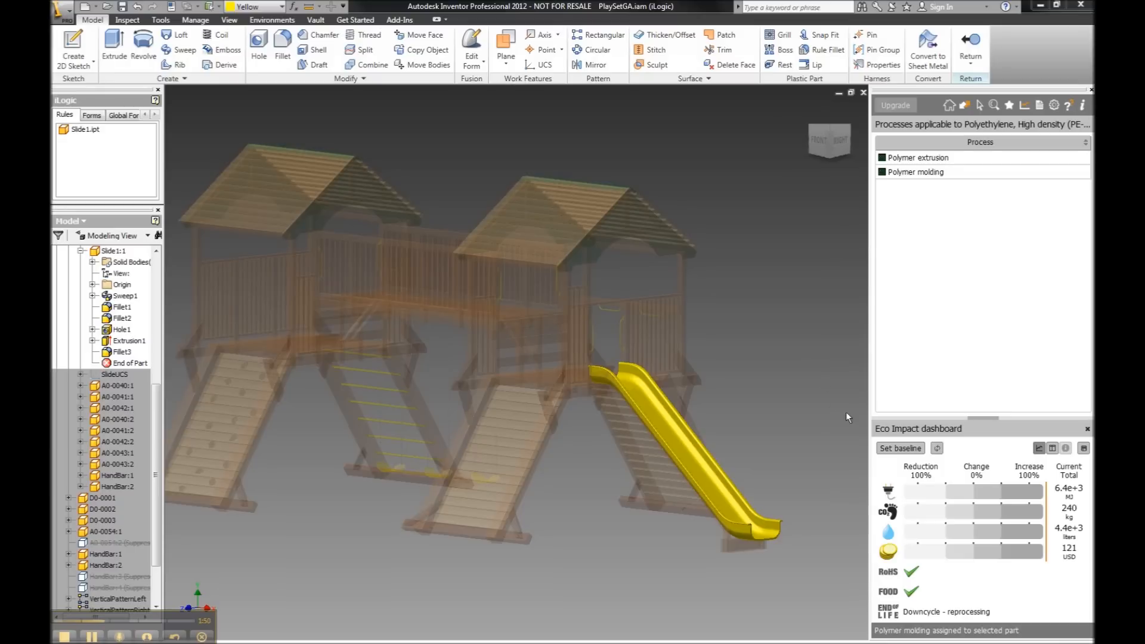
{"action": "mouse_move", "coordinate": [866, 490]}
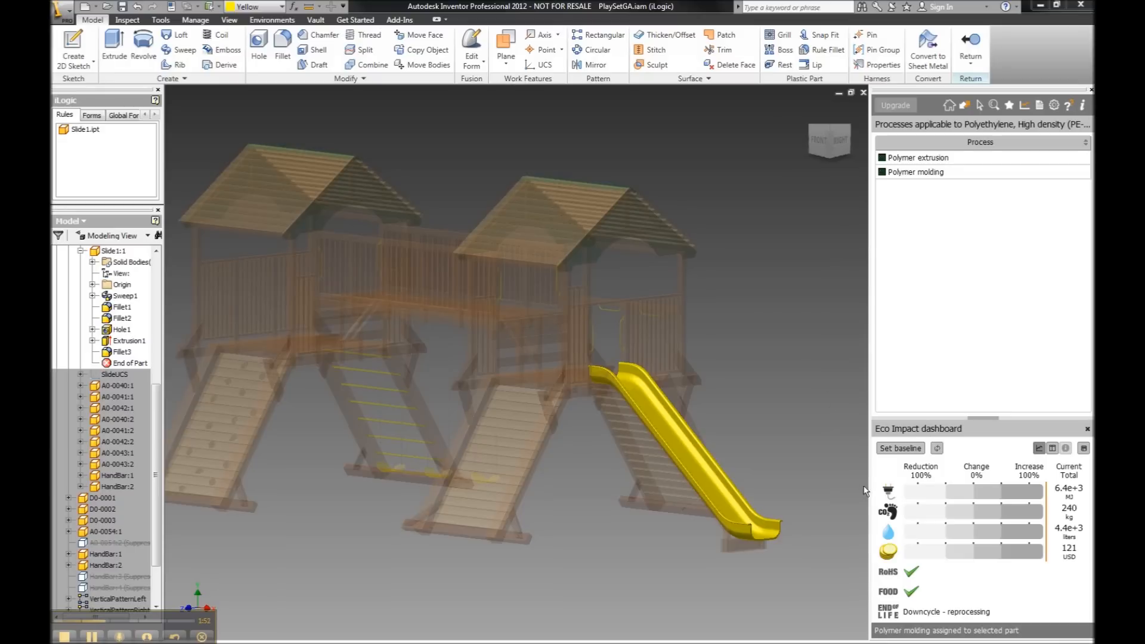
{"action": "mouse_move", "coordinate": [888, 491]}
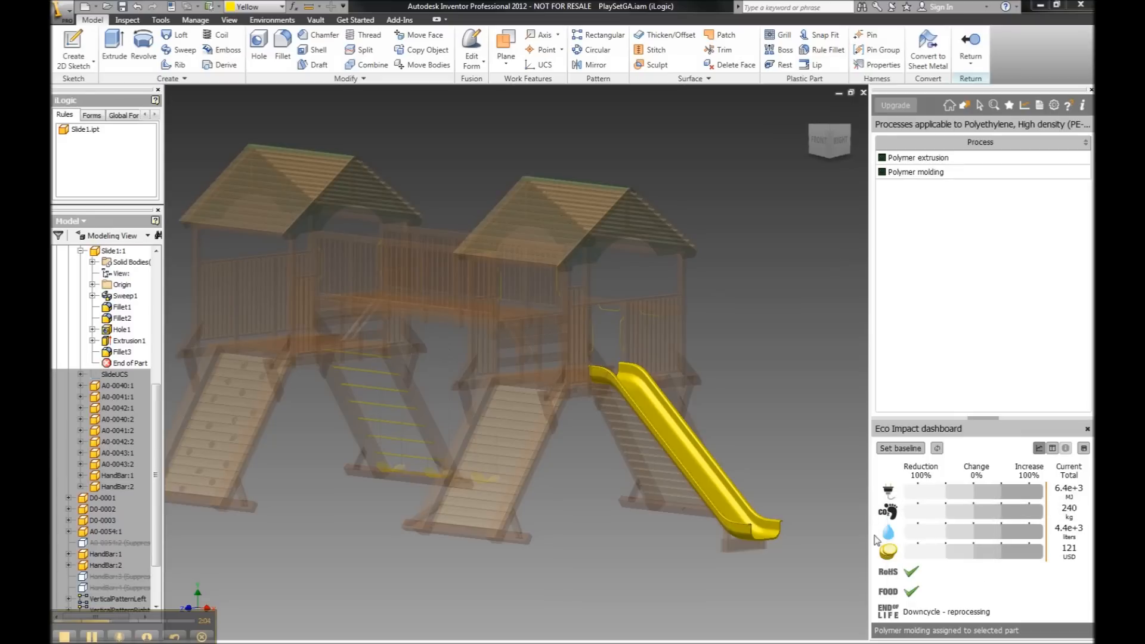
{"action": "mouse_move", "coordinate": [888, 531]}
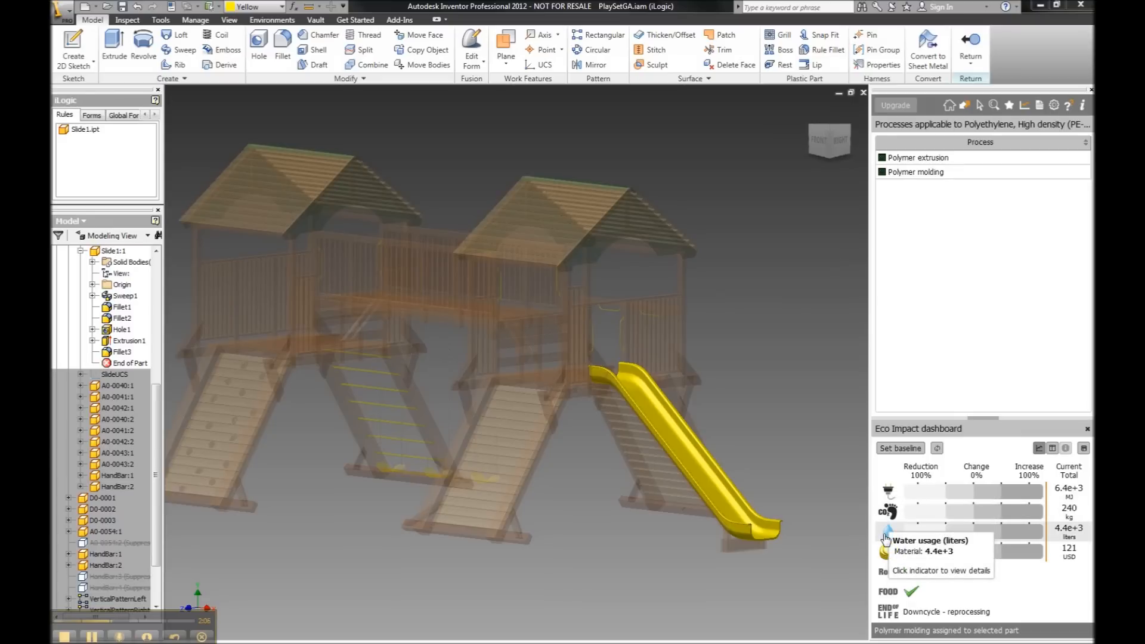
{"action": "mouse_move", "coordinate": [885, 553]}
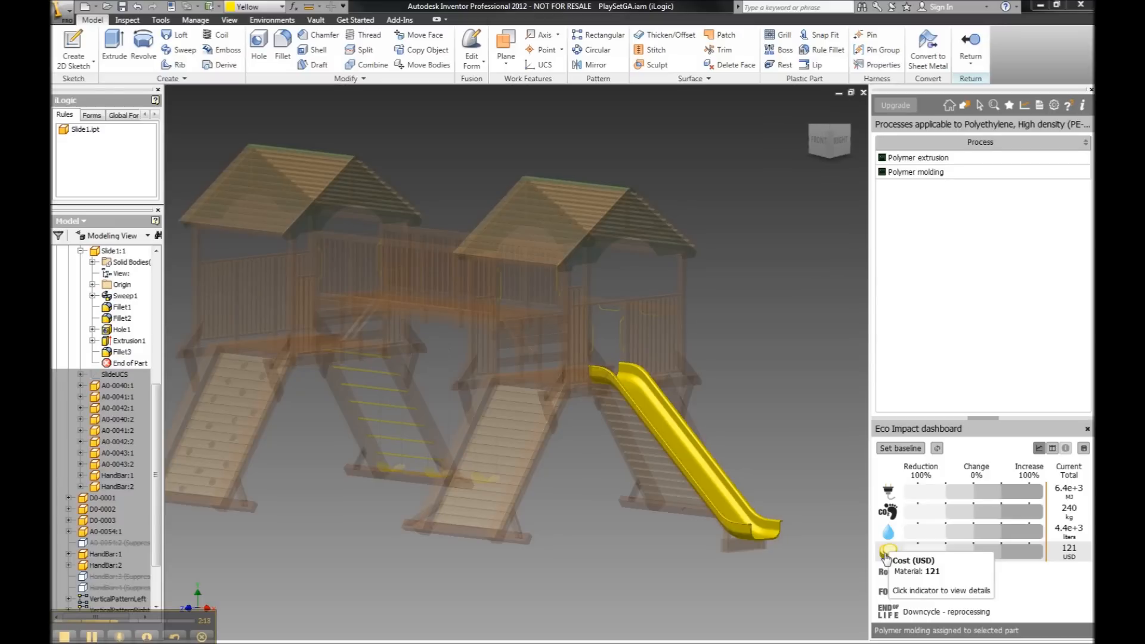
{"action": "mouse_move", "coordinate": [859, 577]}
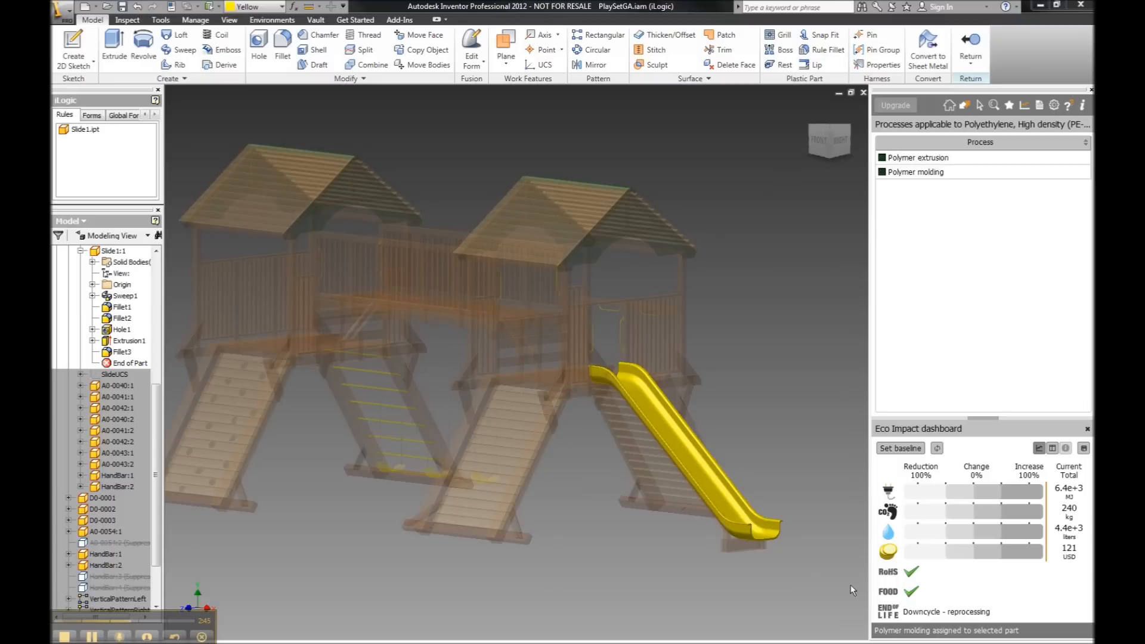
{"action": "mouse_move", "coordinate": [854, 402]}
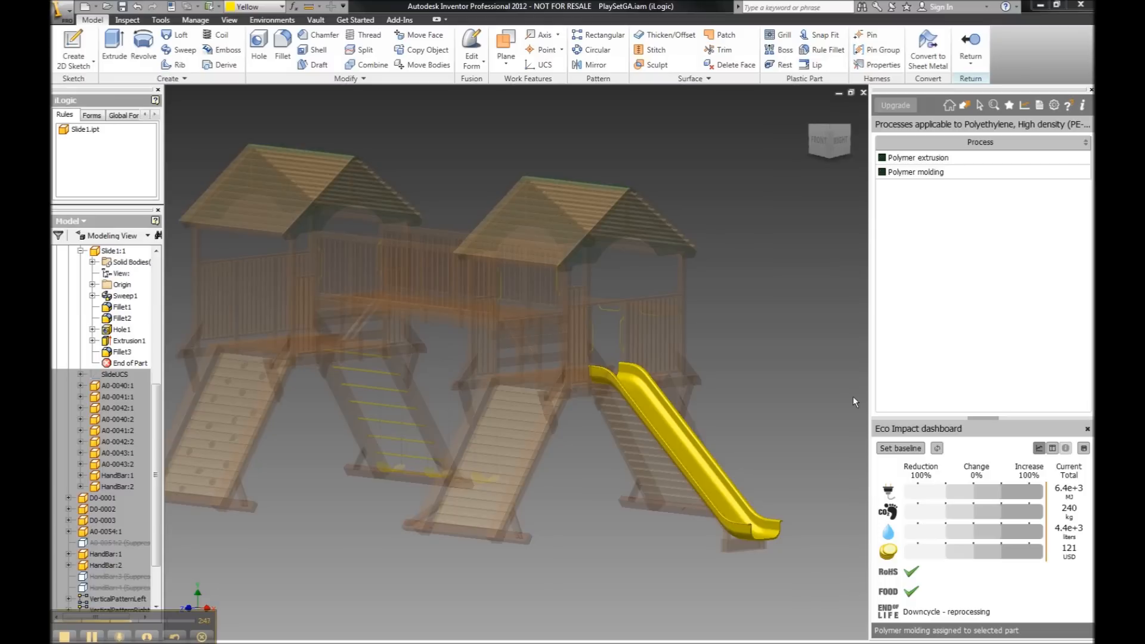
{"action": "mouse_move", "coordinate": [837, 369]}
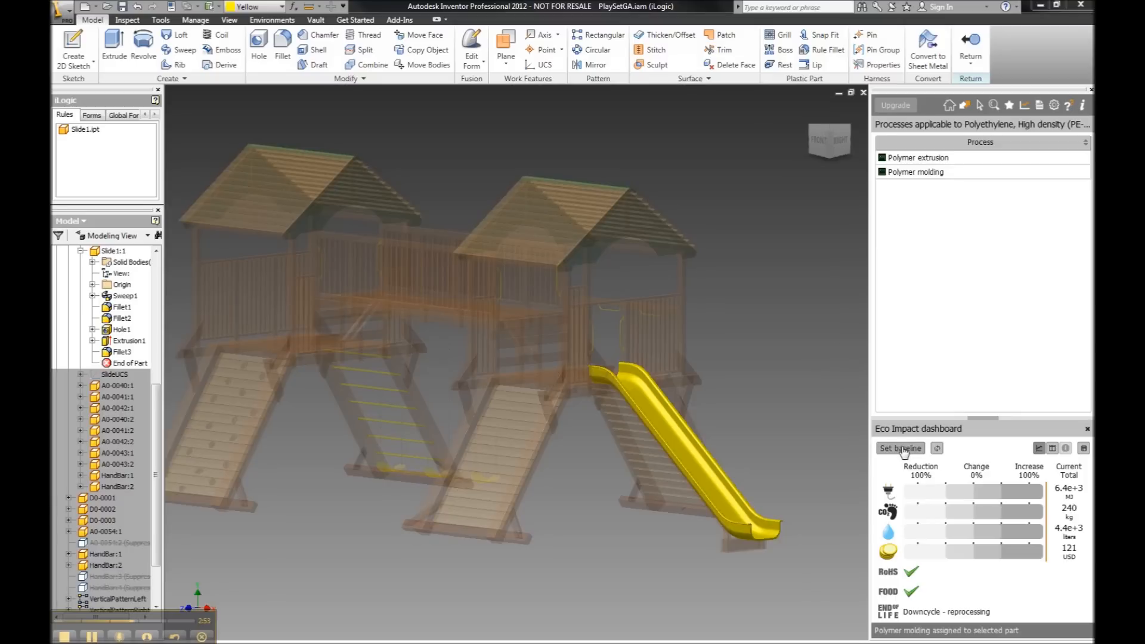
{"action": "mouse_move", "coordinate": [900, 448]}
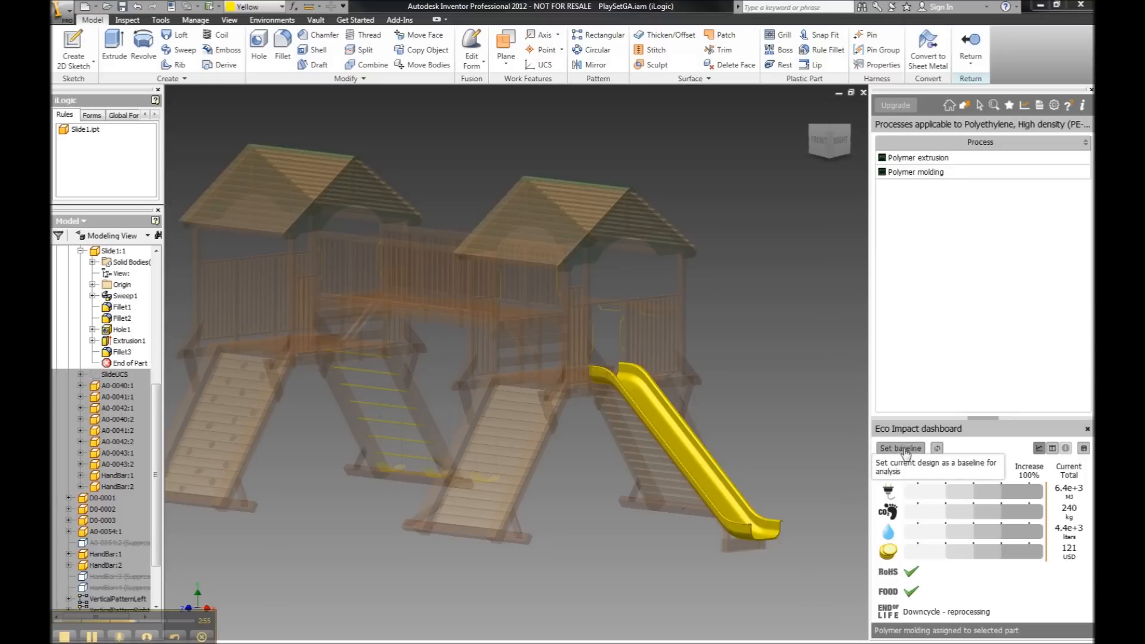
Record the current HD polyethylene slide design as the eco baseline
{"action": "left_click", "coordinate": [900, 448]}
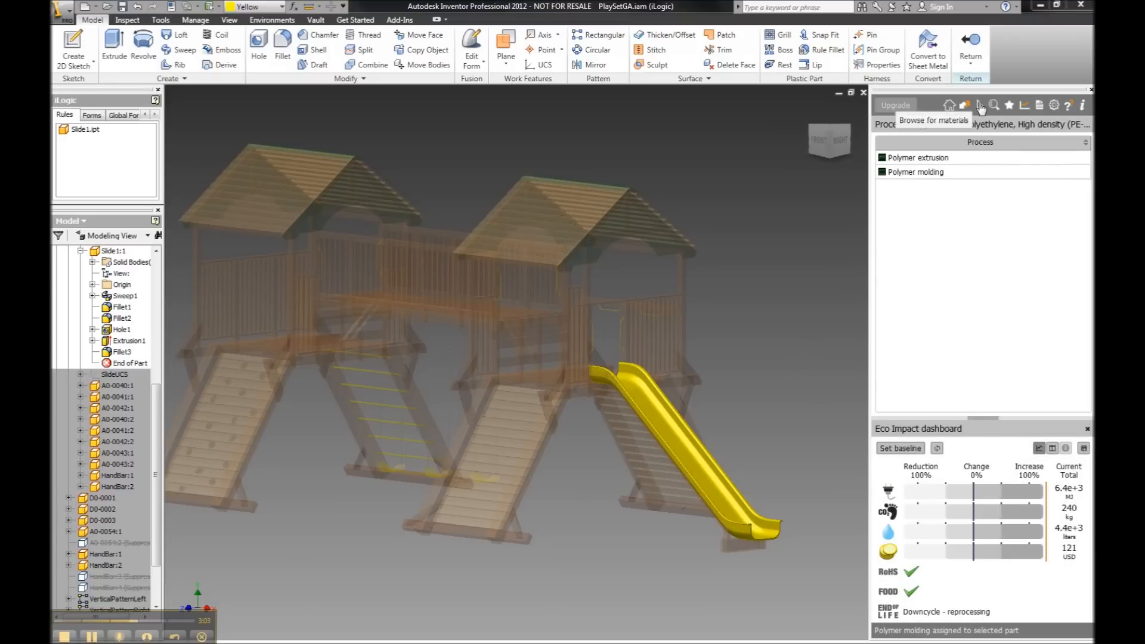
Replace the slide's material with Polyethylene, Low density (PE-LD) and confirm the change
{"action": "left_click", "coordinate": [978, 105]}
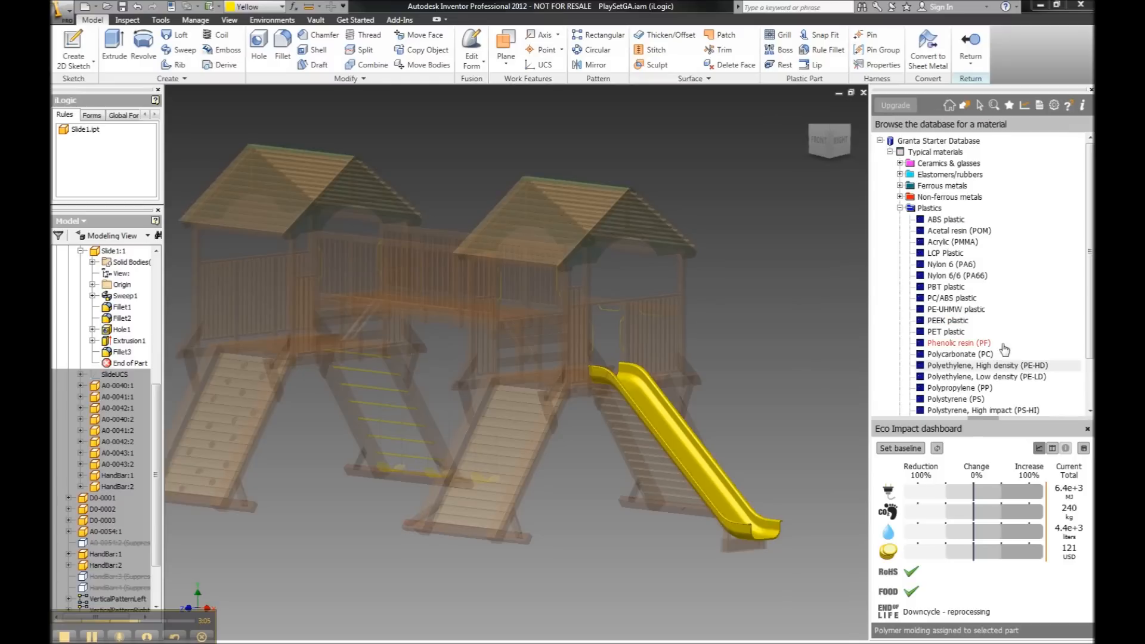
{"action": "left_click", "coordinate": [987, 365]}
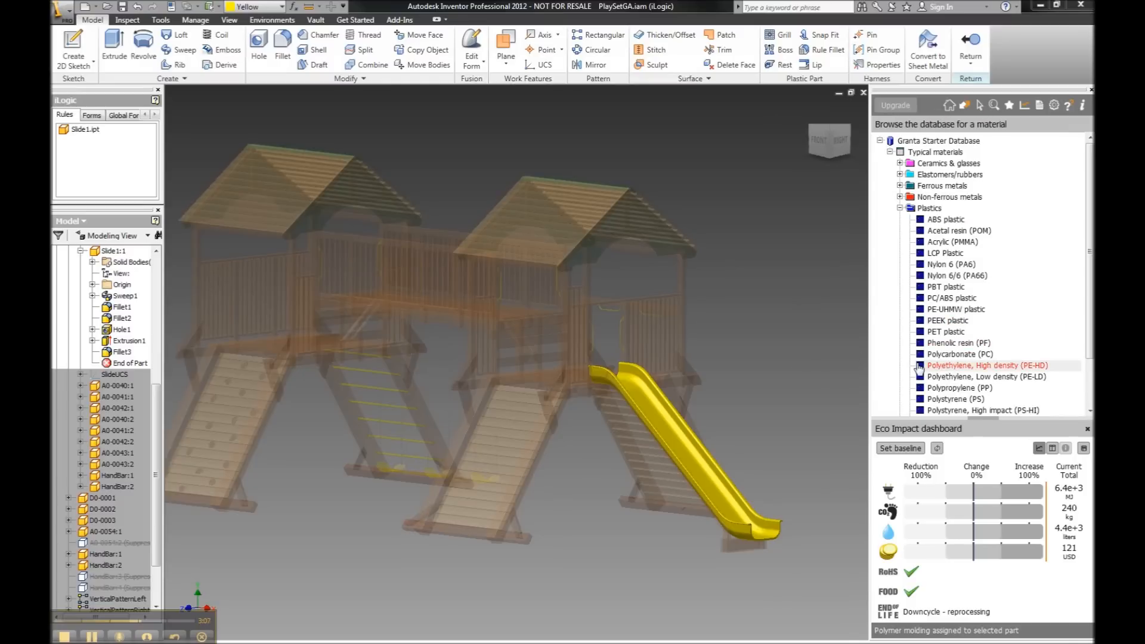
{"action": "right_click", "coordinate": [986, 376]}
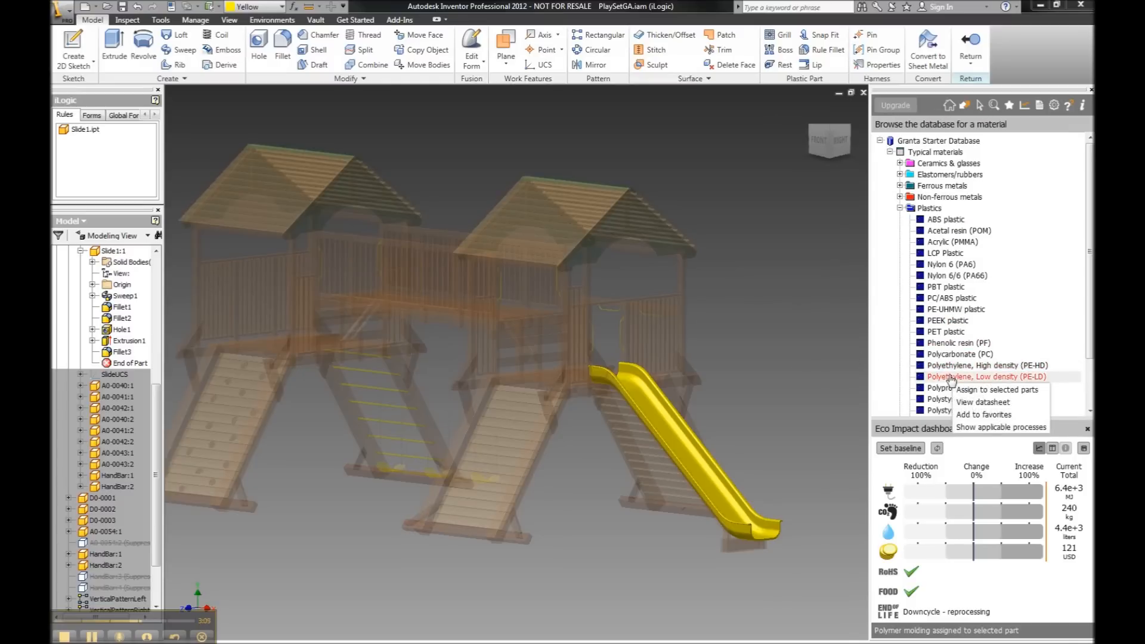
{"action": "left_click", "coordinate": [996, 389]}
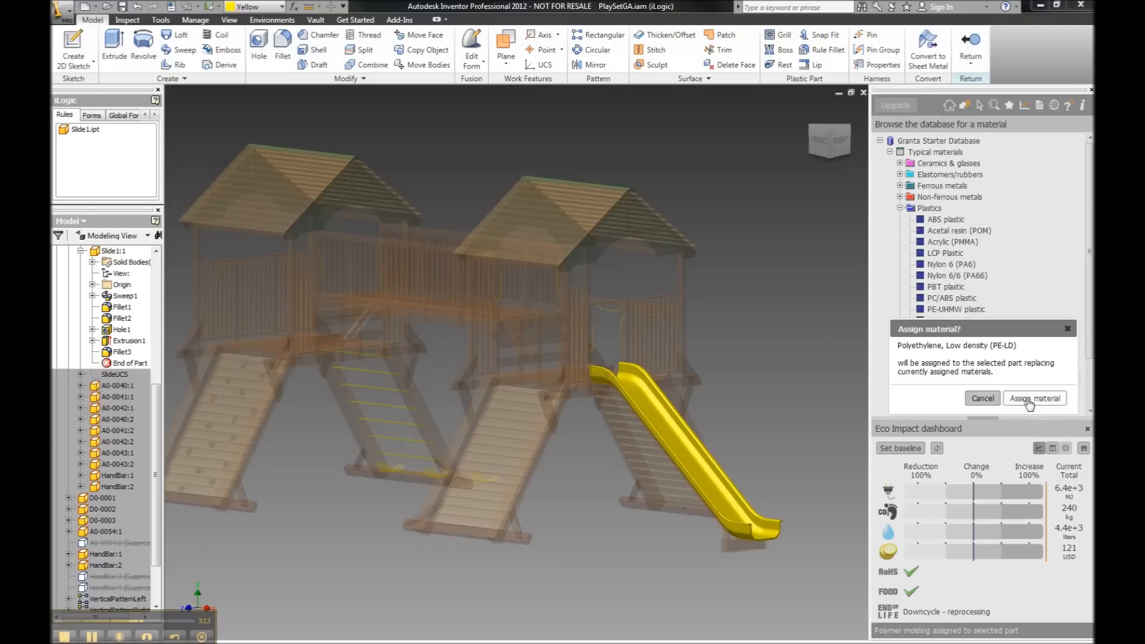
{"action": "left_click", "coordinate": [1035, 398]}
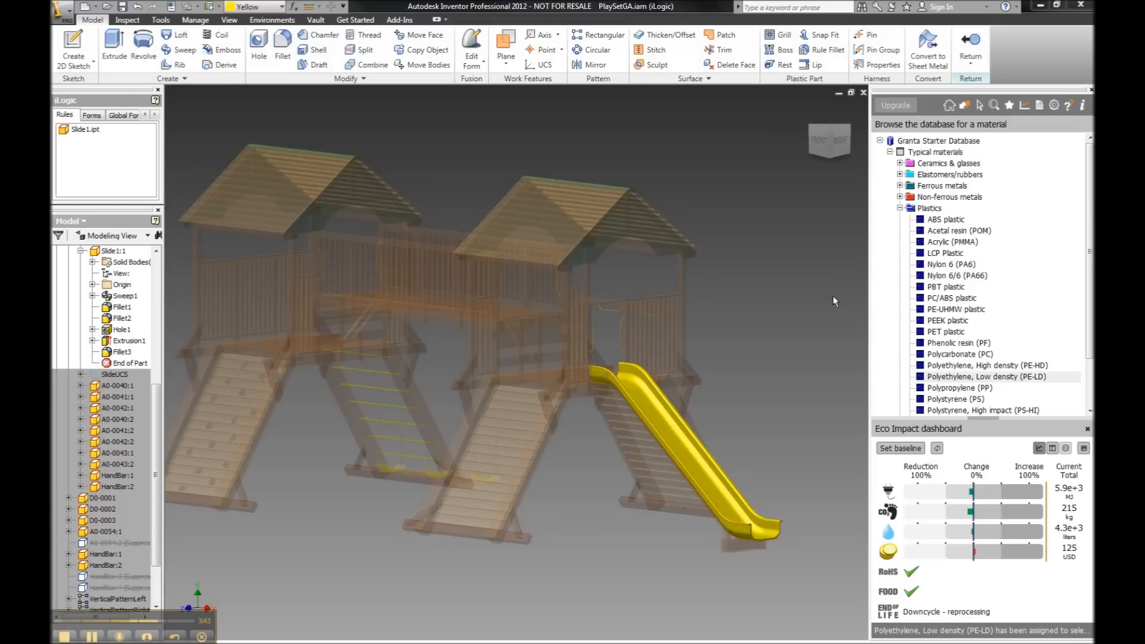
{"action": "mouse_move", "coordinate": [907, 225]}
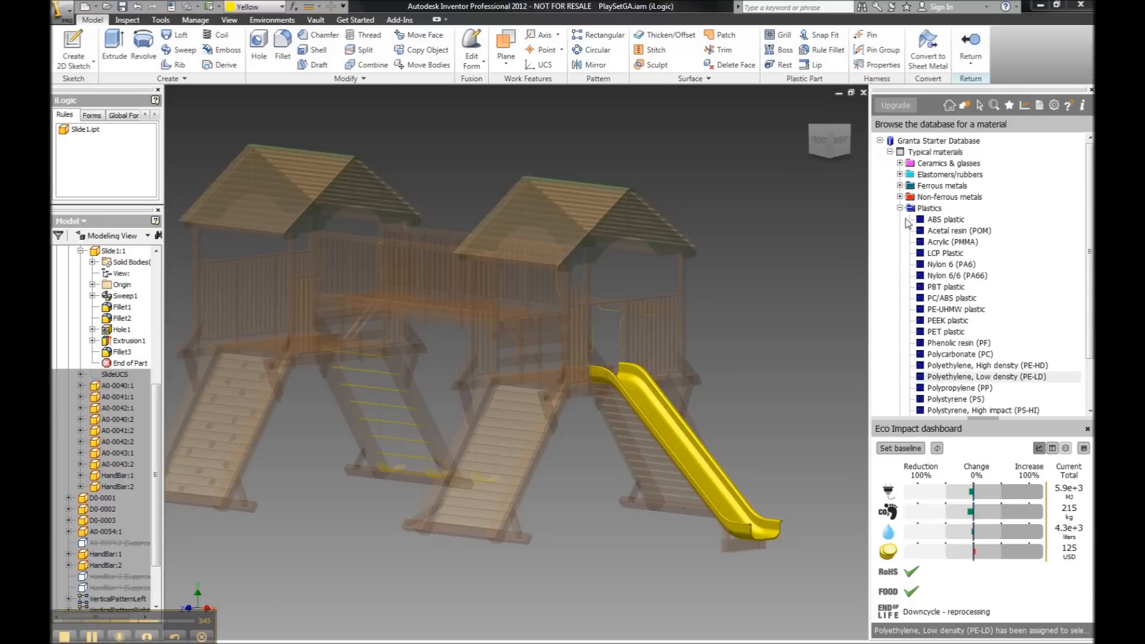
Generate the Eco Impact Comparison PDF report from the reports list
{"action": "left_click", "coordinate": [1040, 105]}
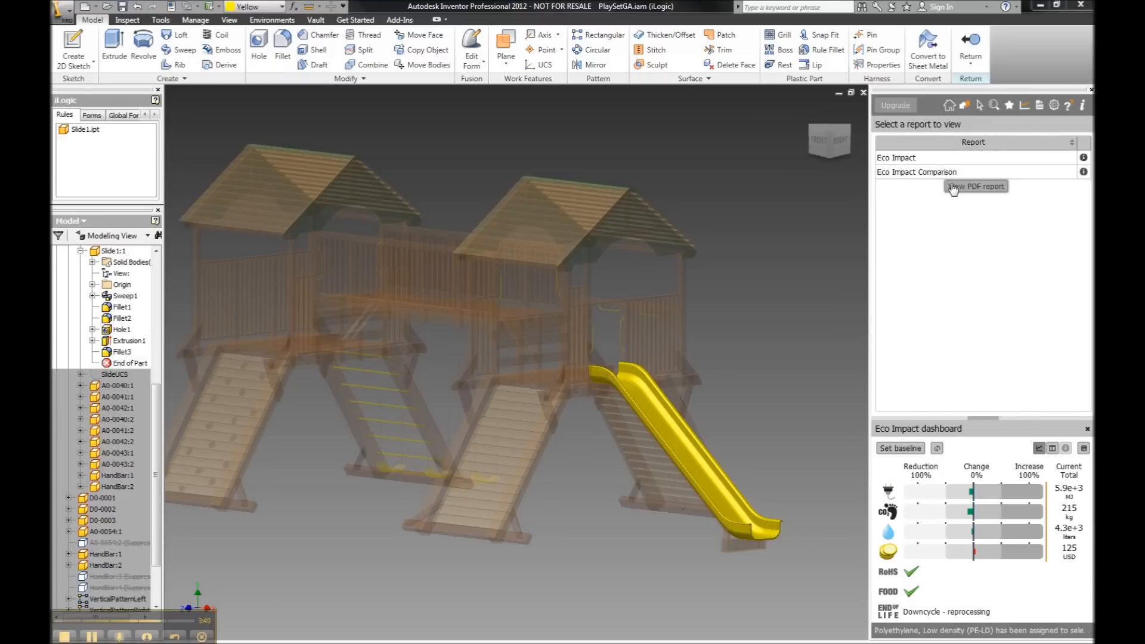
{"action": "left_click", "coordinate": [976, 186]}
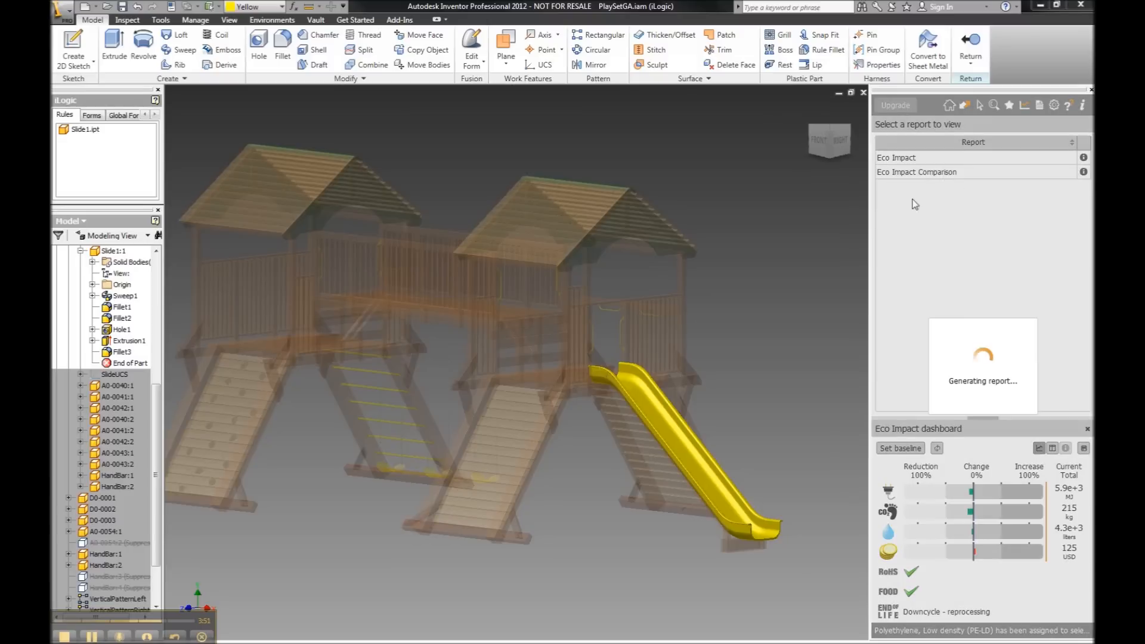
{"action": "mouse_move", "coordinate": [780, 224]}
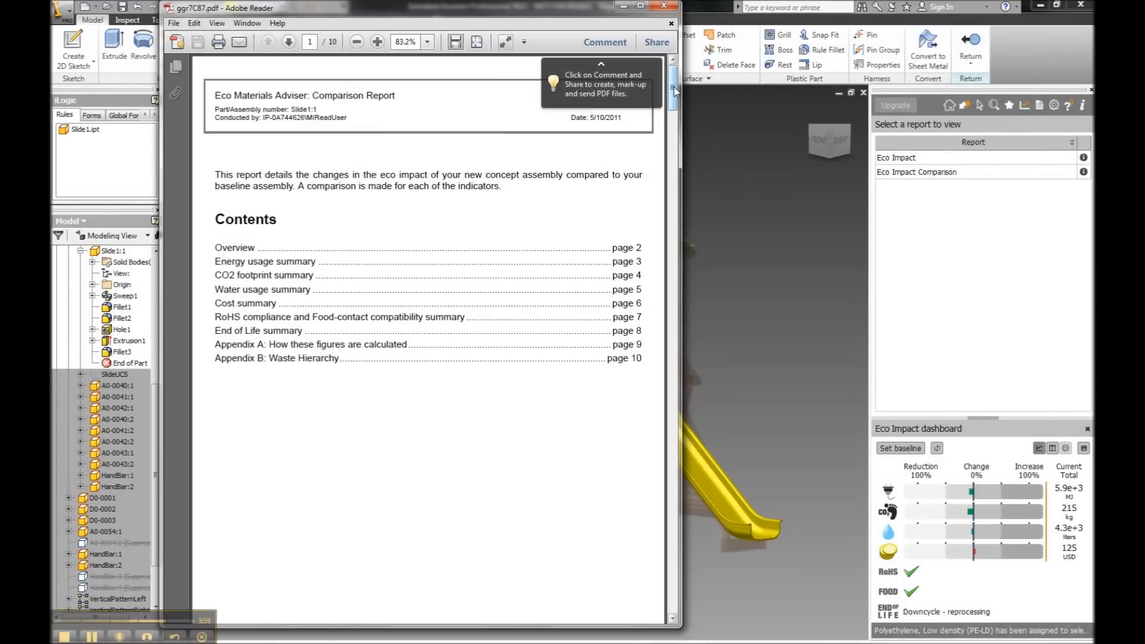
Scroll through the report's overview, energy usage and CO2 footprint pages in Adobe Reader
{"action": "scroll", "scroll_direction": "down", "scroll_amount": 3}
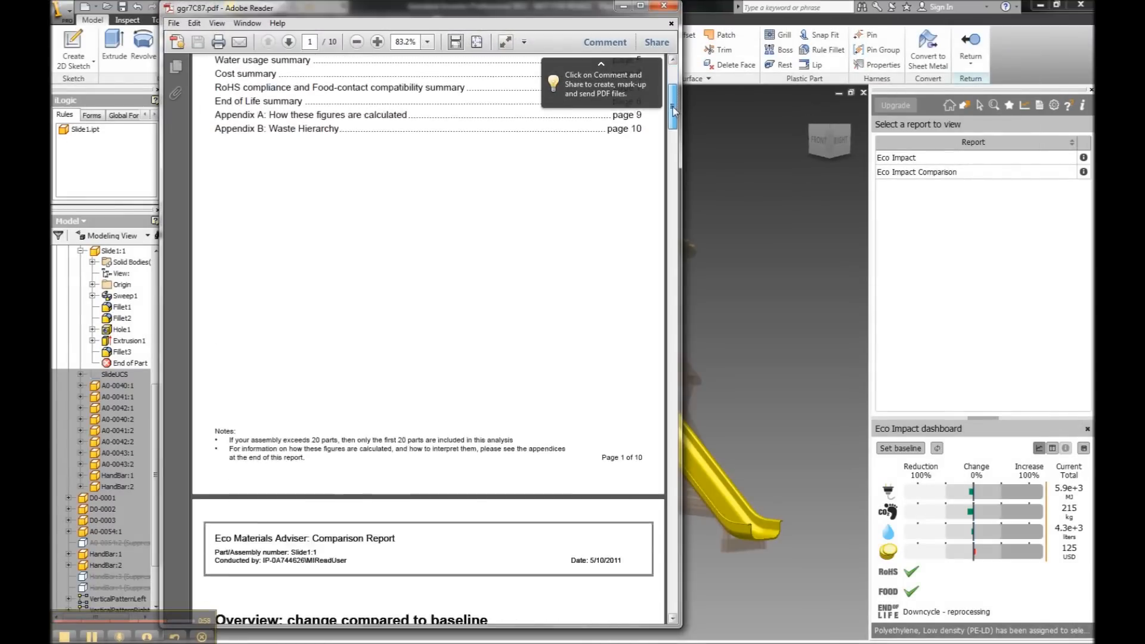
{"action": "scroll", "scroll_direction": "down", "scroll_amount": 3}
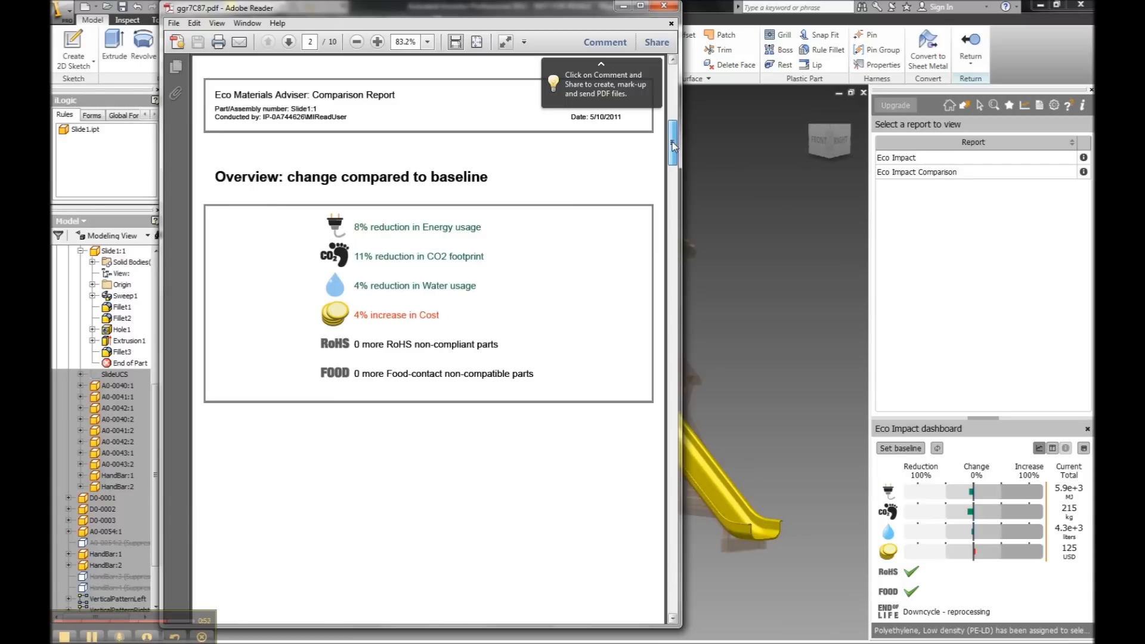
{"action": "scroll", "scroll_direction": "down", "scroll_amount": 3}
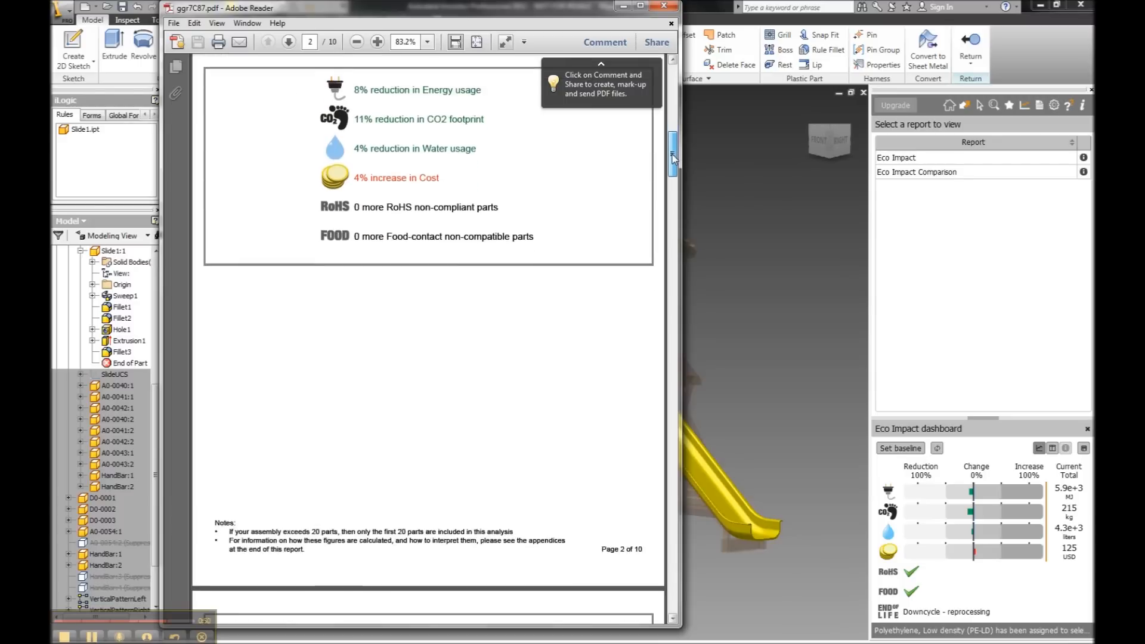
{"action": "scroll", "scroll_direction": "down", "scroll_amount": 3}
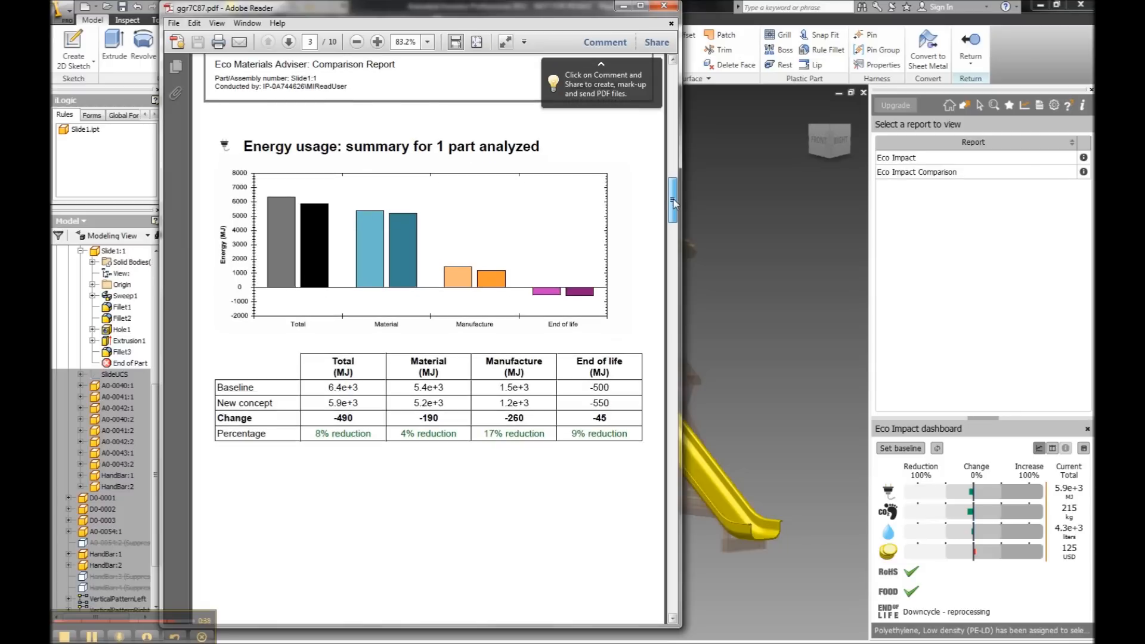
{"action": "scroll", "scroll_direction": "down", "scroll_amount": 3}
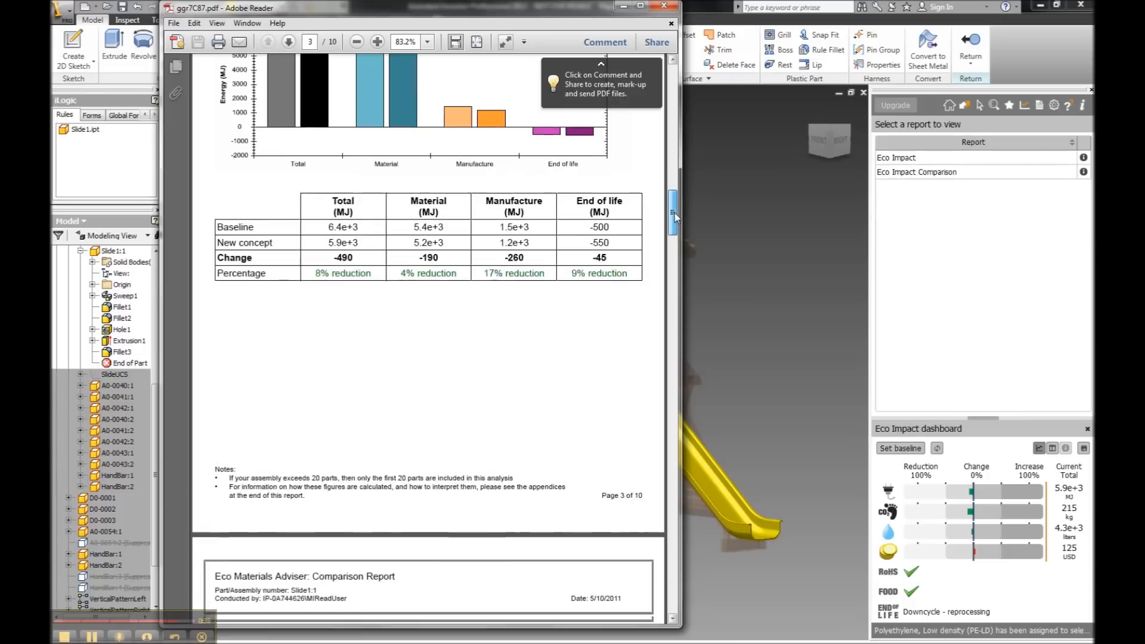
{"action": "scroll", "scroll_direction": "down", "scroll_amount": 3}
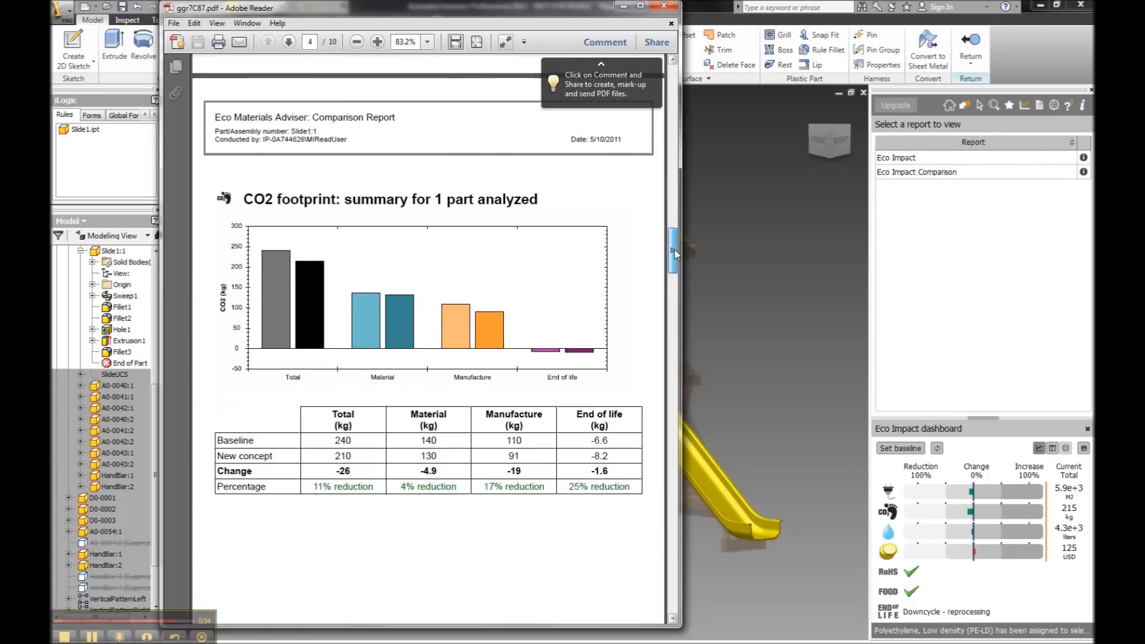
{"action": "scroll", "scroll_direction": "down", "scroll_amount": 3}
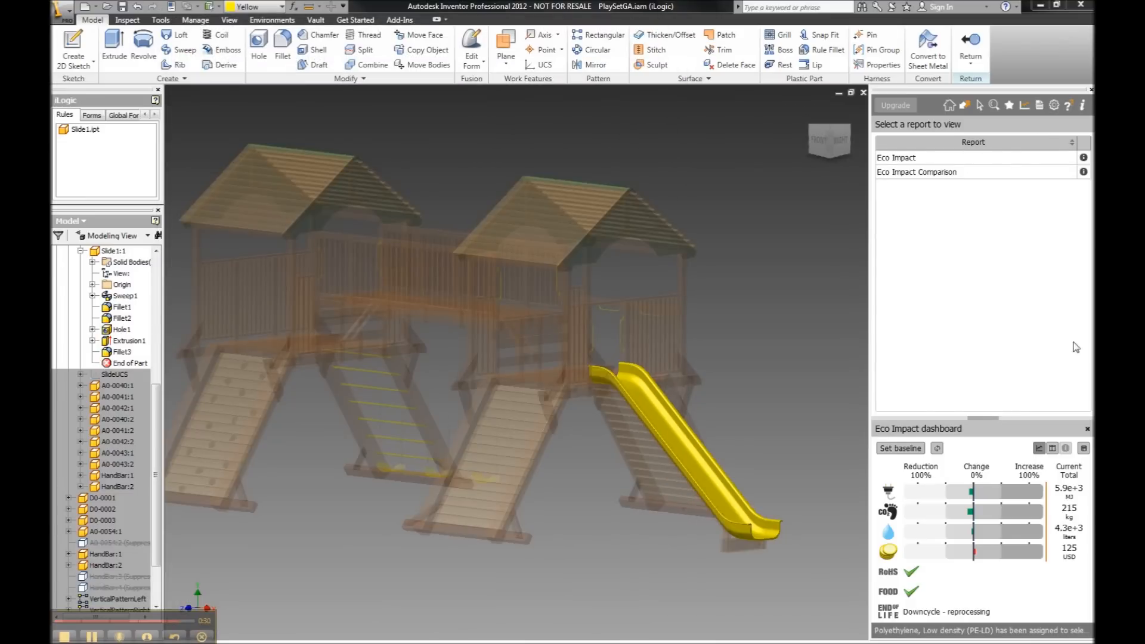
Save analysis results to components and verify the eco values in the slide's Custom iProperties
{"action": "left_click", "coordinate": [1083, 447]}
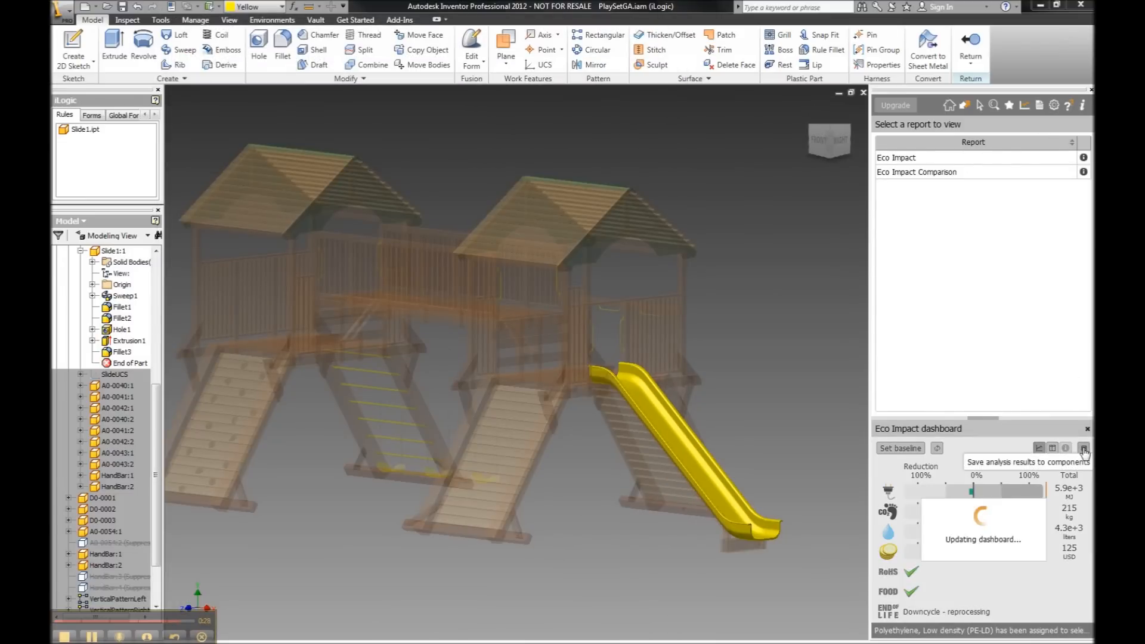
{"action": "left_click", "coordinate": [1084, 449]}
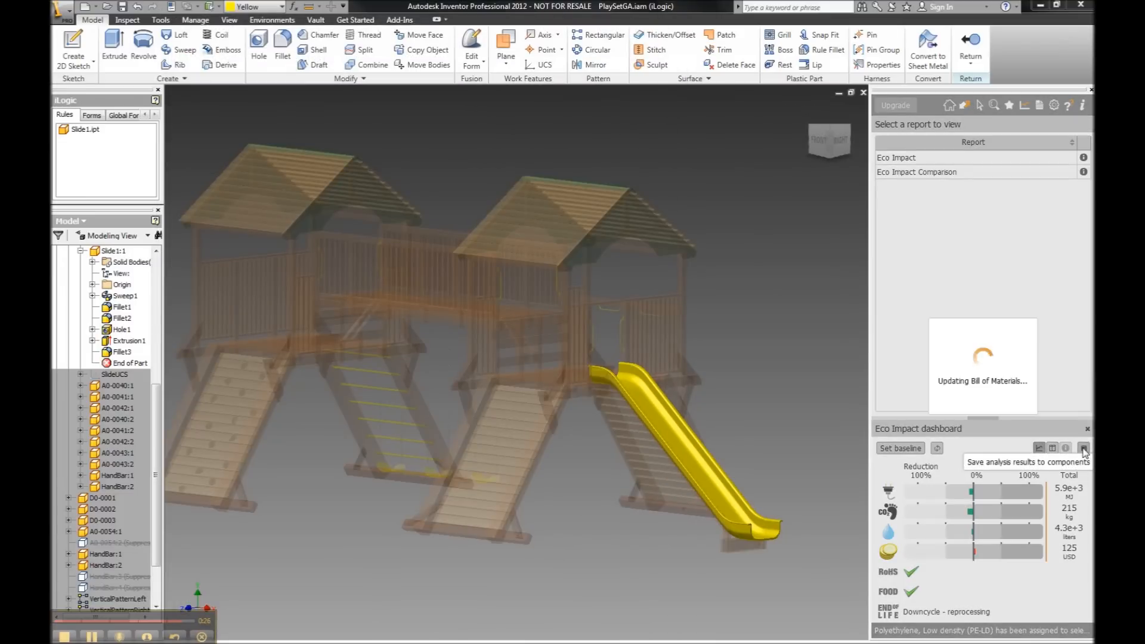
{"action": "left_click", "coordinate": [1083, 447]}
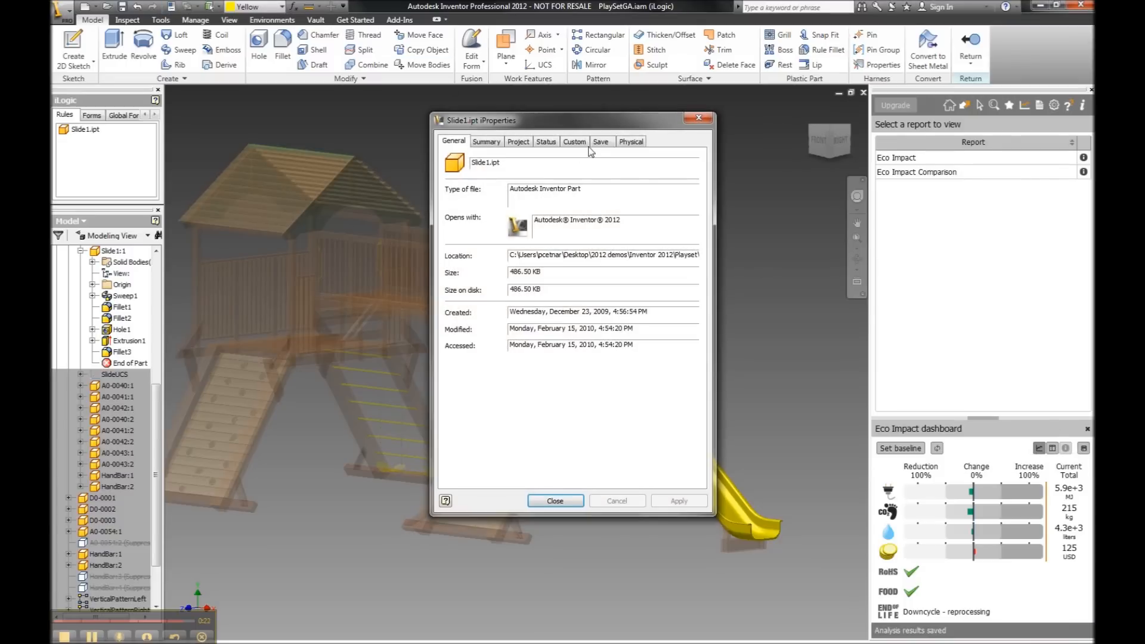
{"action": "left_click", "coordinate": [574, 141]}
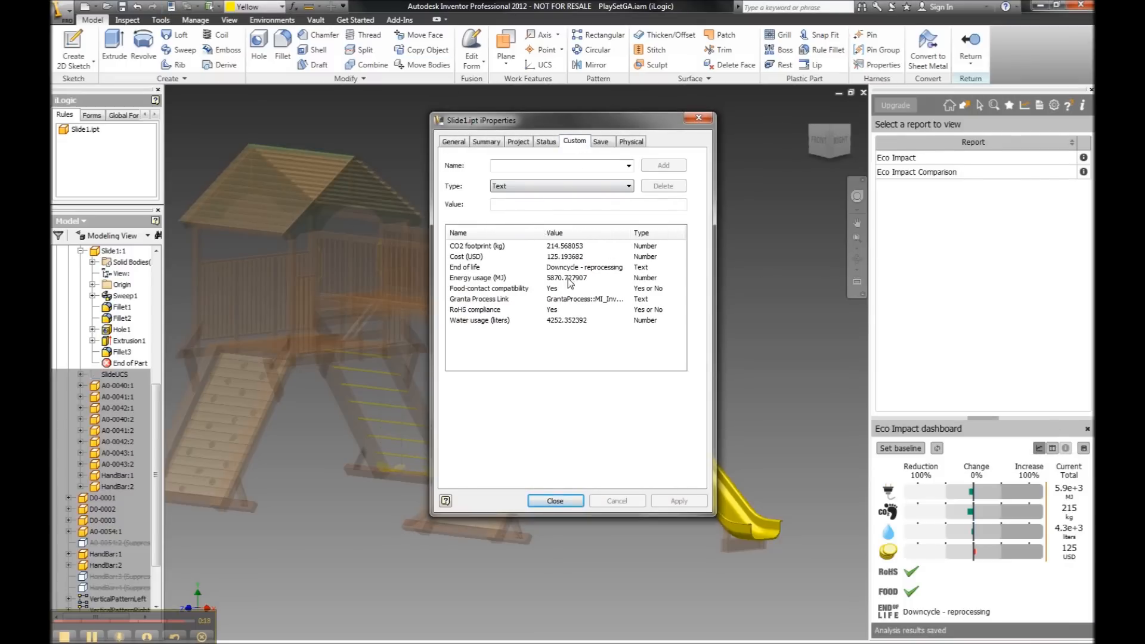
{"action": "left_click", "coordinate": [554, 501]}
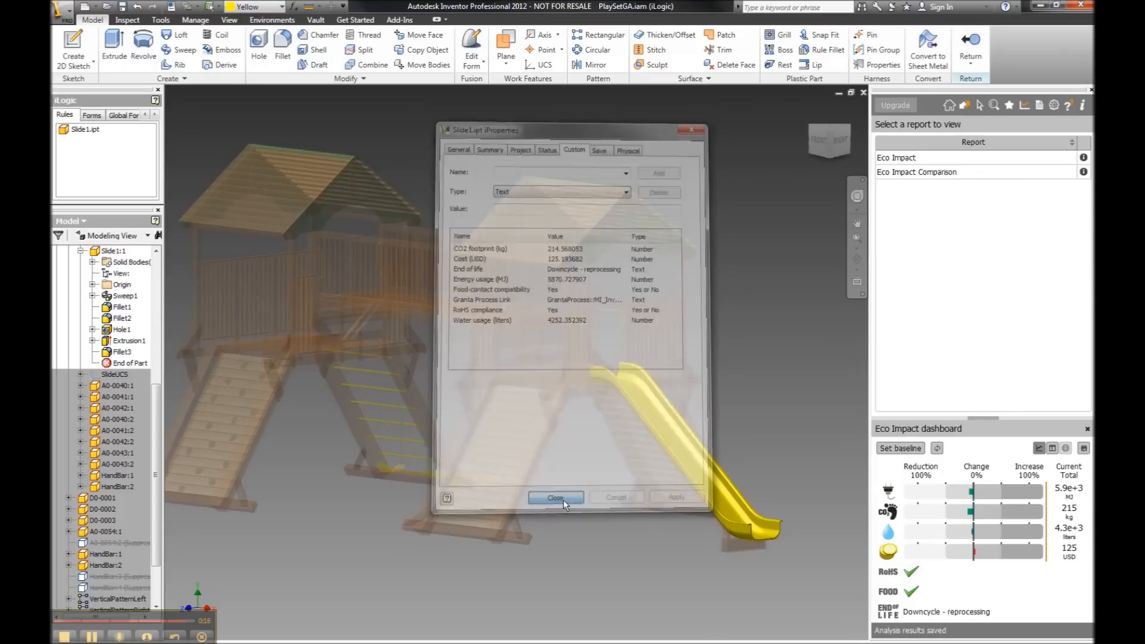